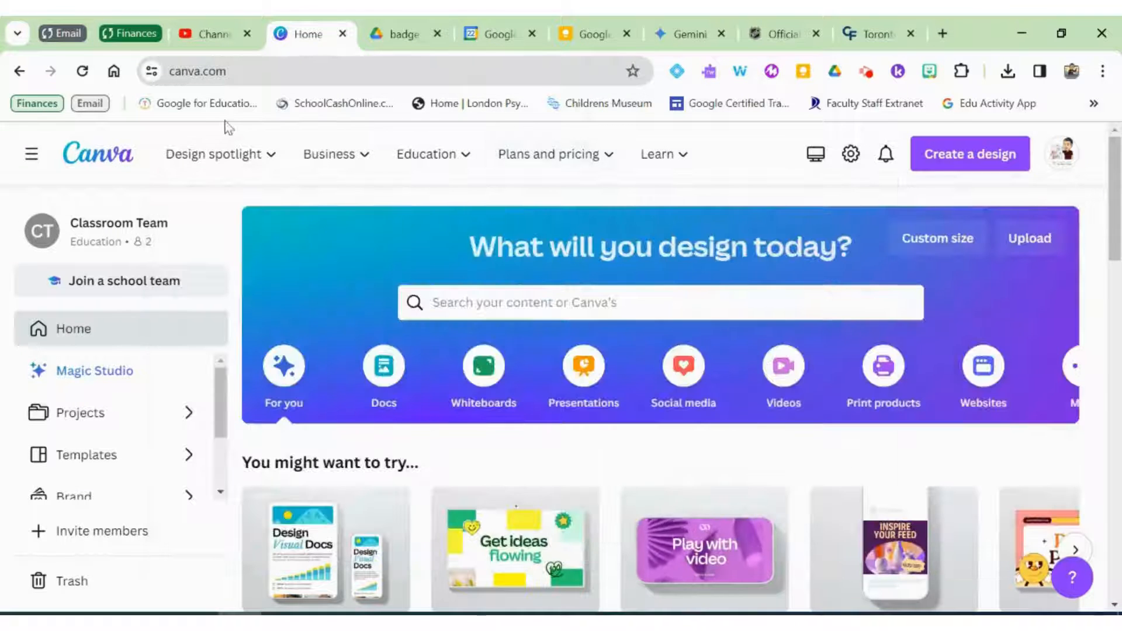
Bookmark the Canva home page via the star icon, then reopen its bookmark details.
{"action": "left_click", "coordinate": [548, 153]}
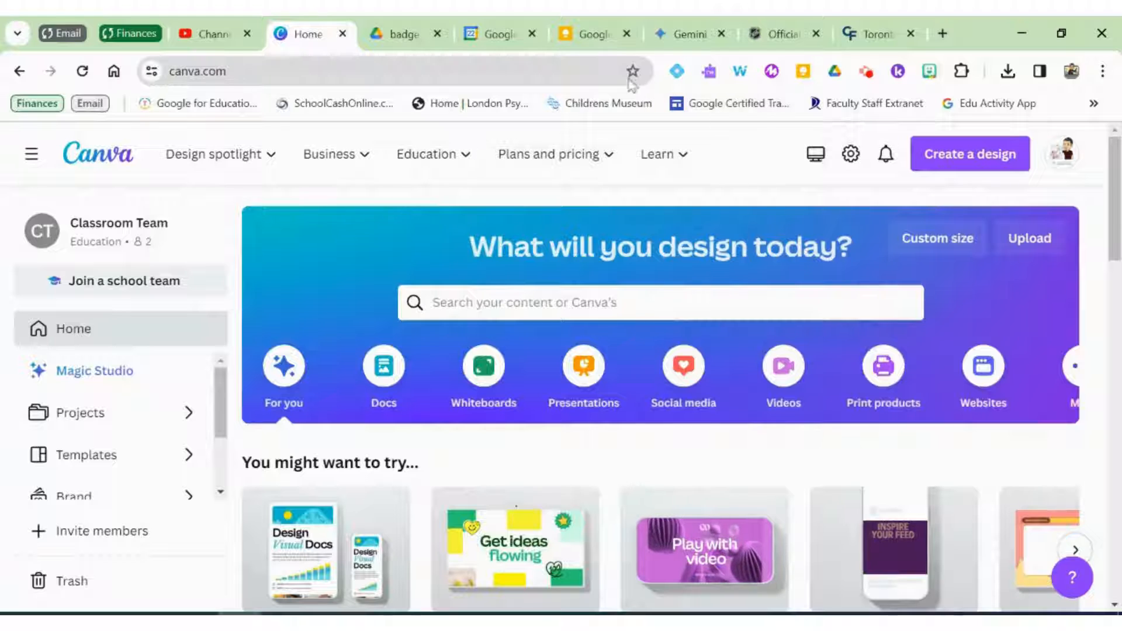
{"action": "left_click", "coordinate": [633, 72]}
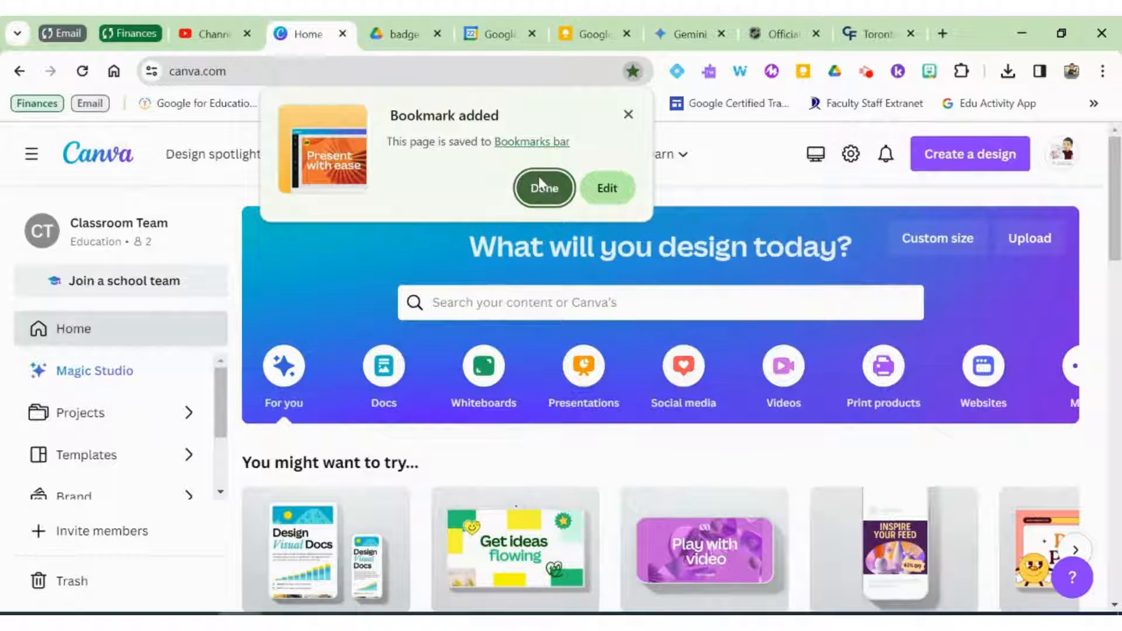
{"action": "left_click", "coordinate": [543, 187]}
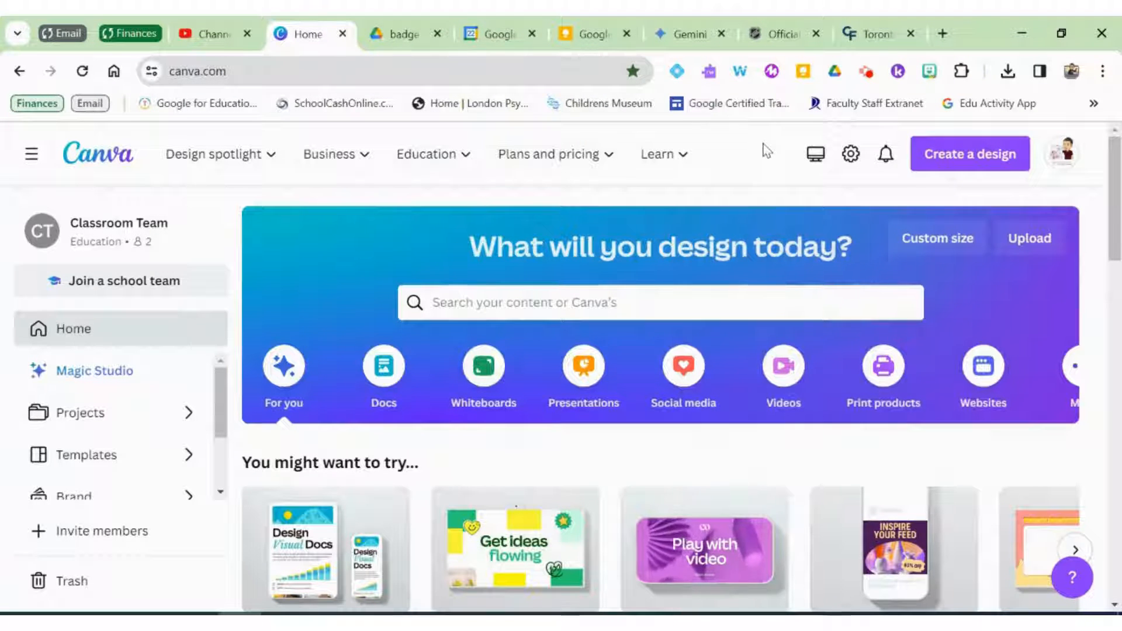
{"action": "mouse_move", "coordinate": [731, 133]}
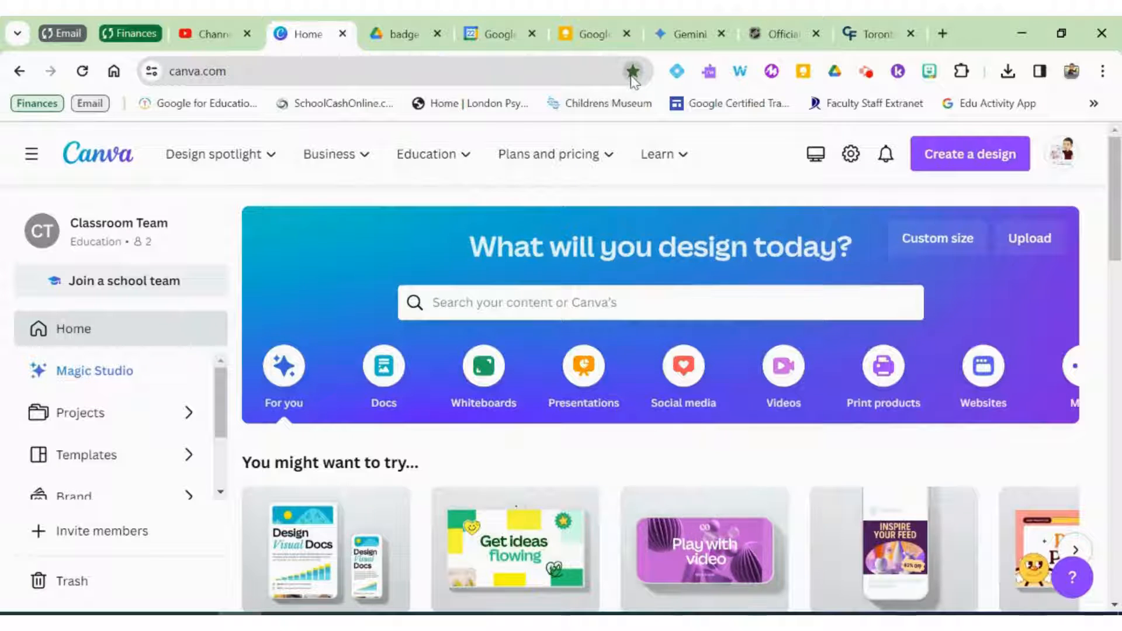
{"action": "left_click", "coordinate": [633, 71]}
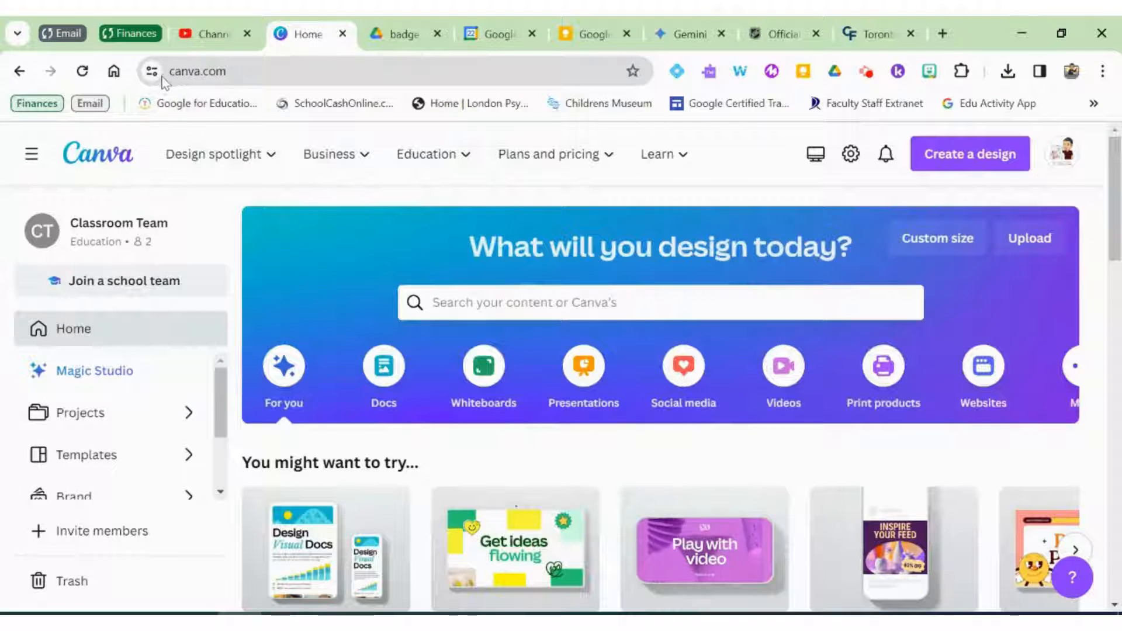
{"action": "mouse_move", "coordinate": [151, 71]}
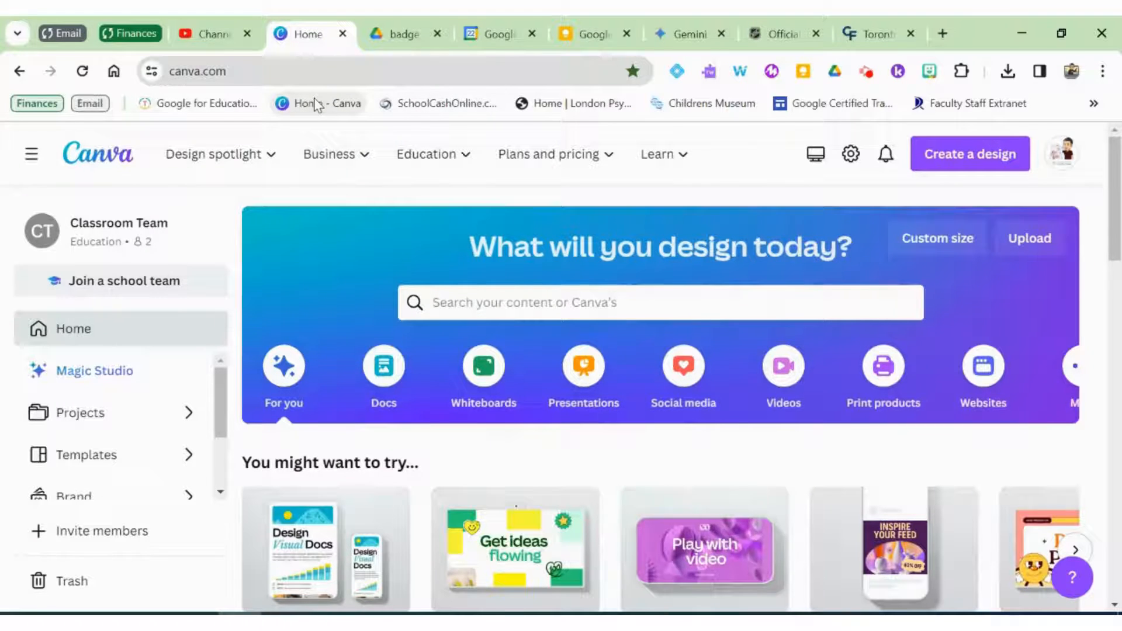
{"action": "mouse_move", "coordinate": [318, 103]}
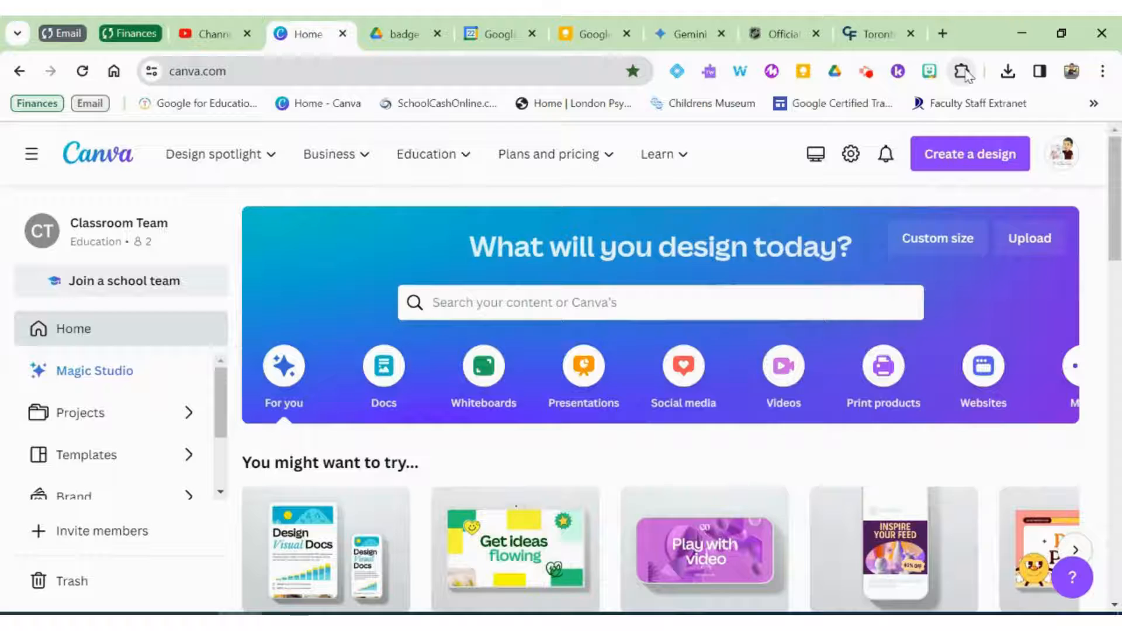
In the Extensions menu, unpin the Mote extension and pin it back to the toolbar.
{"action": "left_click", "coordinate": [962, 71]}
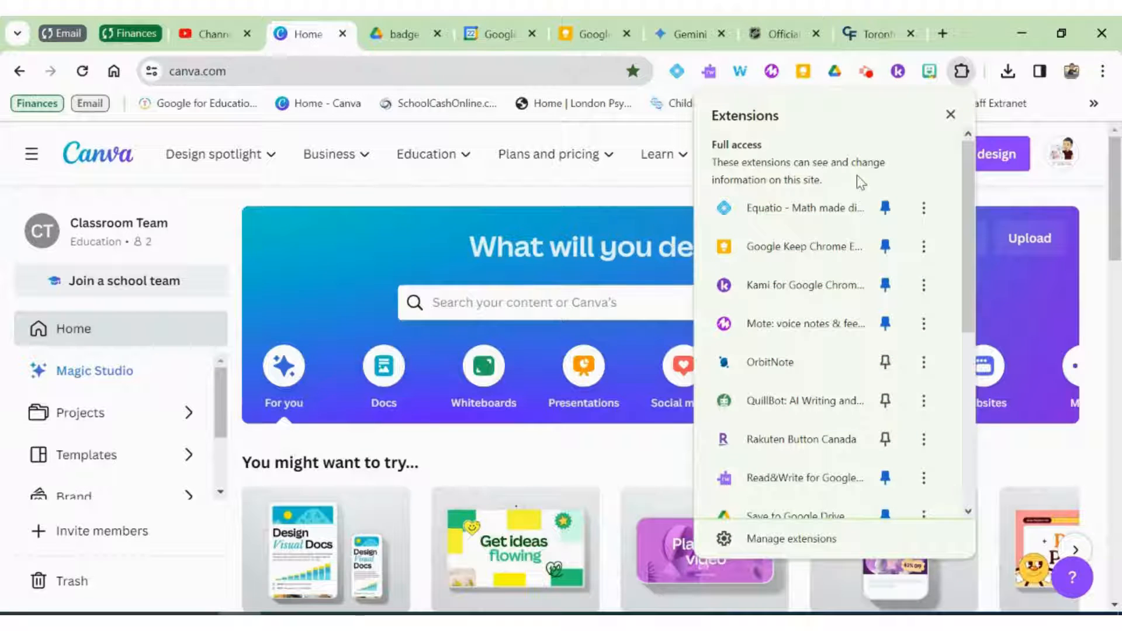
{"action": "scroll", "scroll_direction": "down", "scroll_amount": 3}
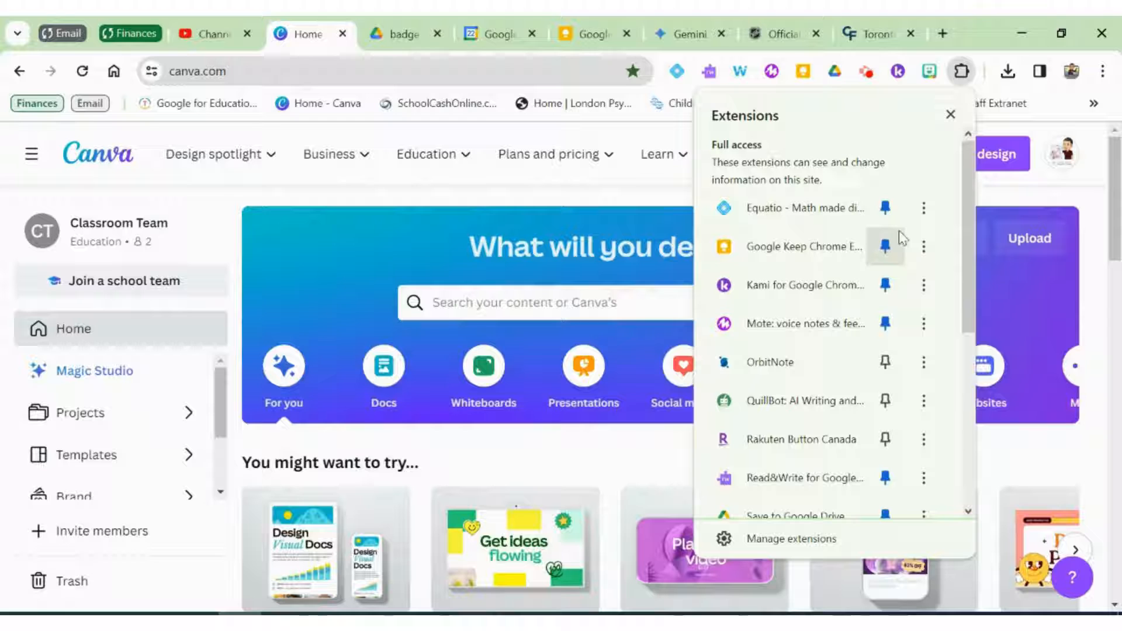
{"action": "mouse_move", "coordinate": [885, 324]}
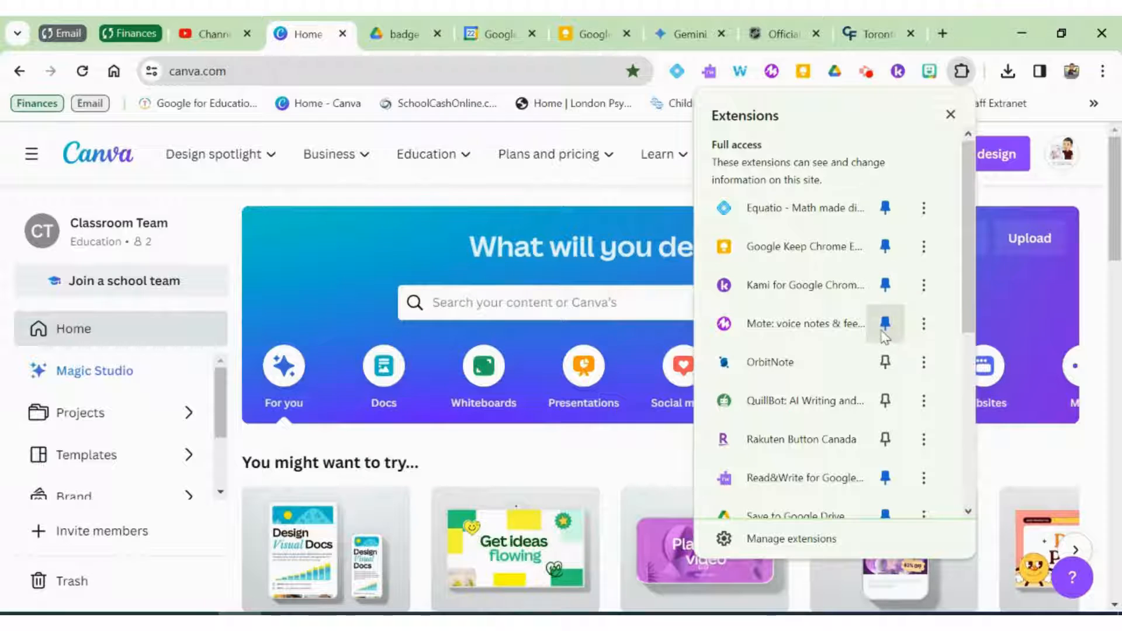
{"action": "mouse_move", "coordinate": [885, 324]}
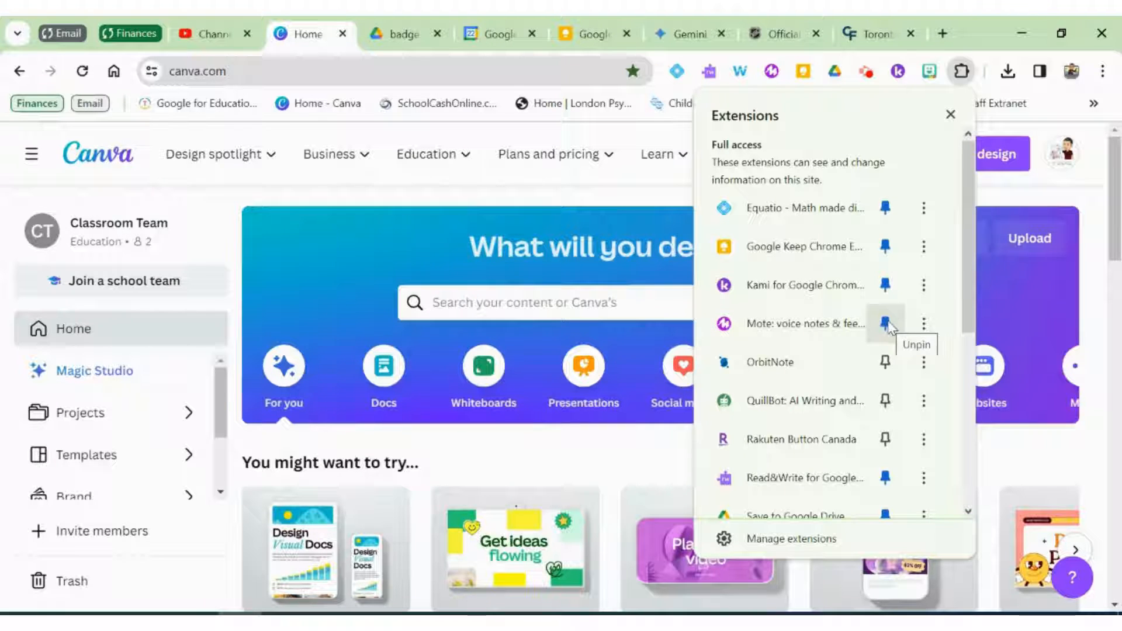
{"action": "left_click", "coordinate": [885, 324]}
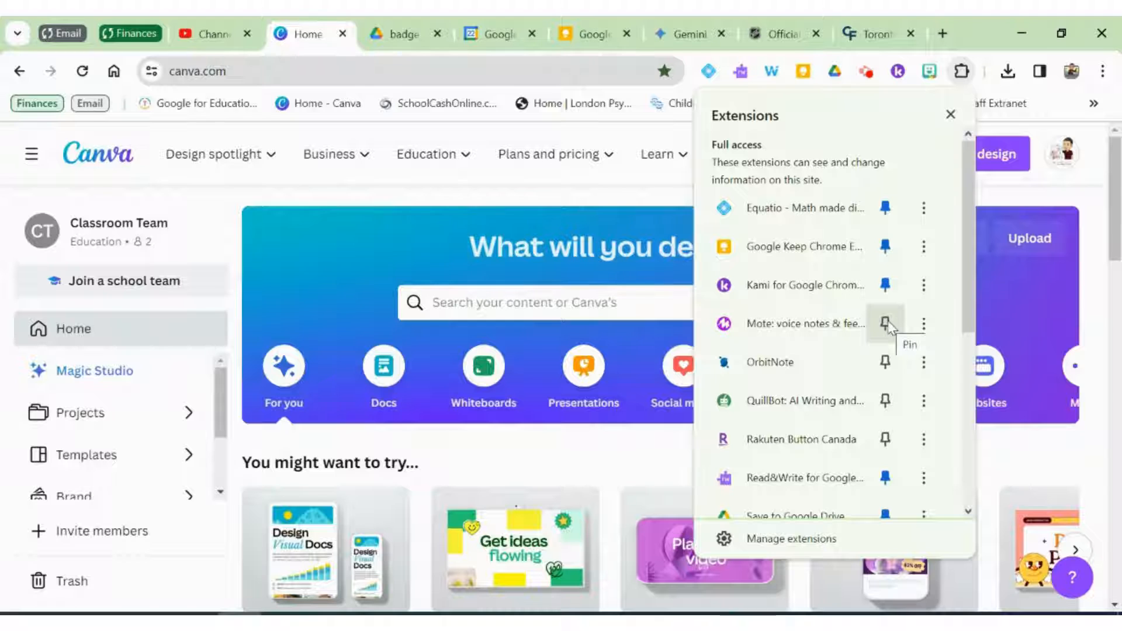
{"action": "left_click", "coordinate": [884, 323]}
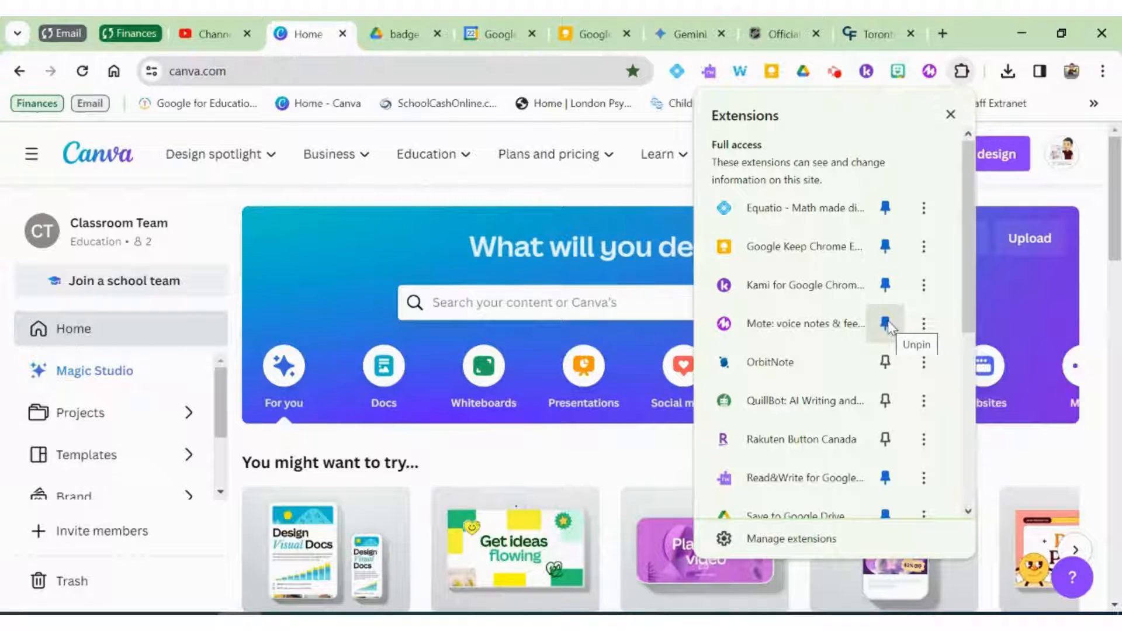
{"action": "left_click", "coordinate": [885, 324]}
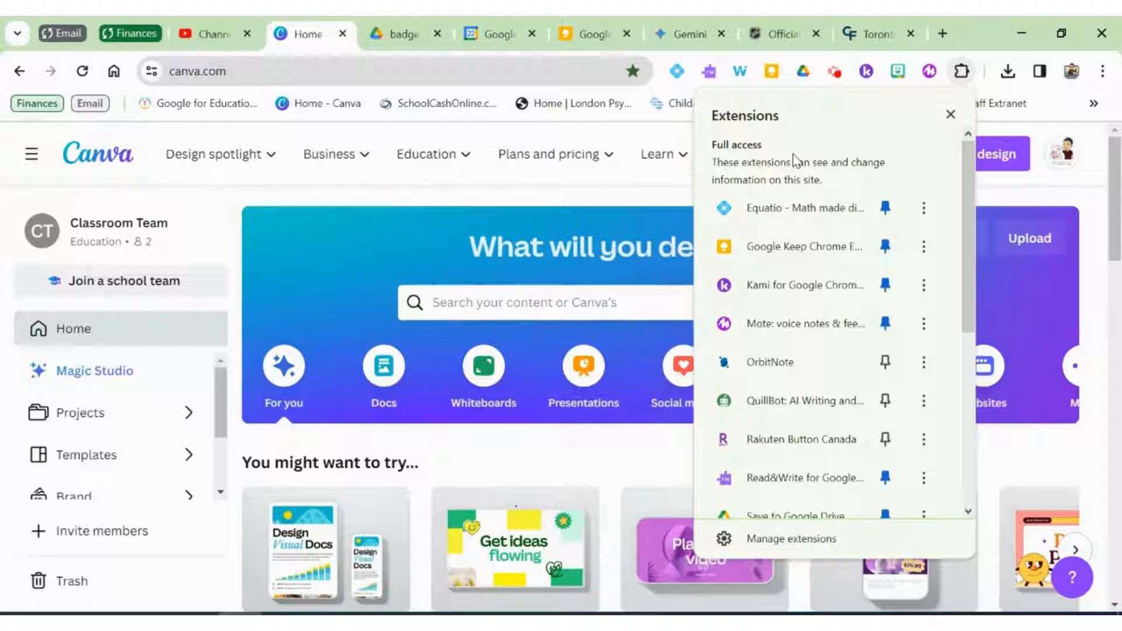
{"action": "mouse_move", "coordinate": [919, 81]}
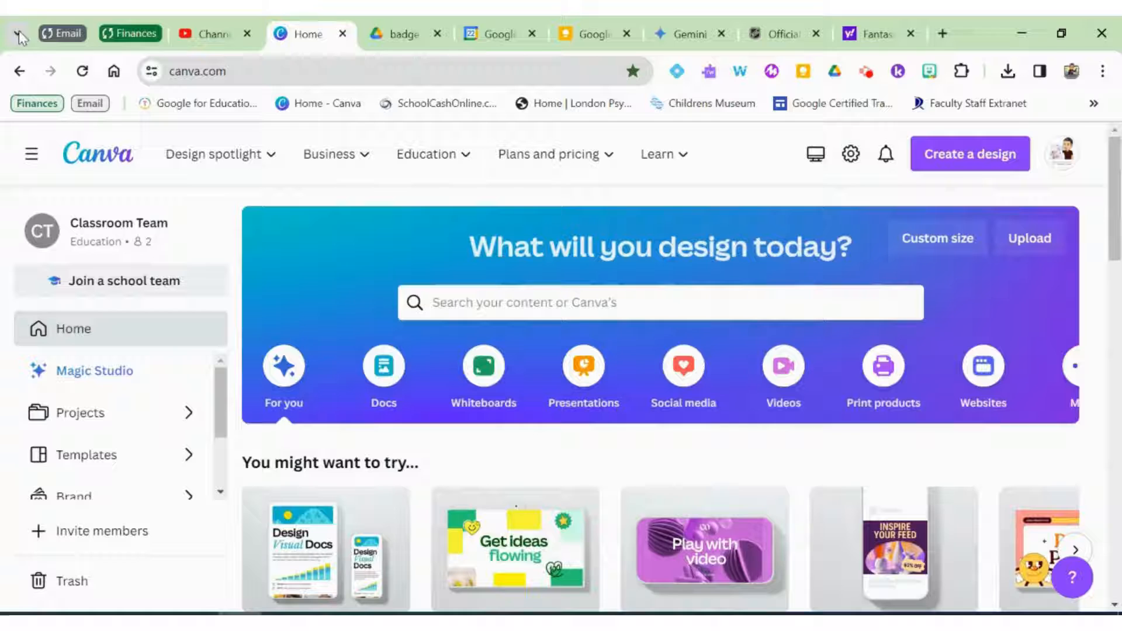
{"action": "mouse_move", "coordinate": [15, 36]}
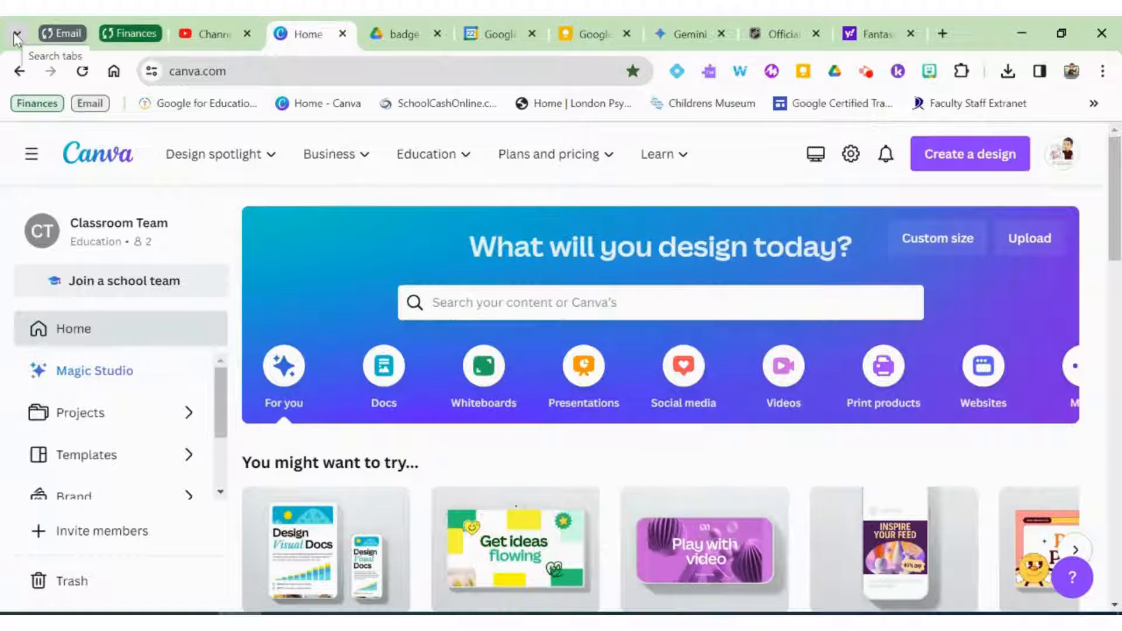
Use tab search to switch to the Gemini tab, then to the NHL site tab.
{"action": "left_click", "coordinate": [14, 34]}
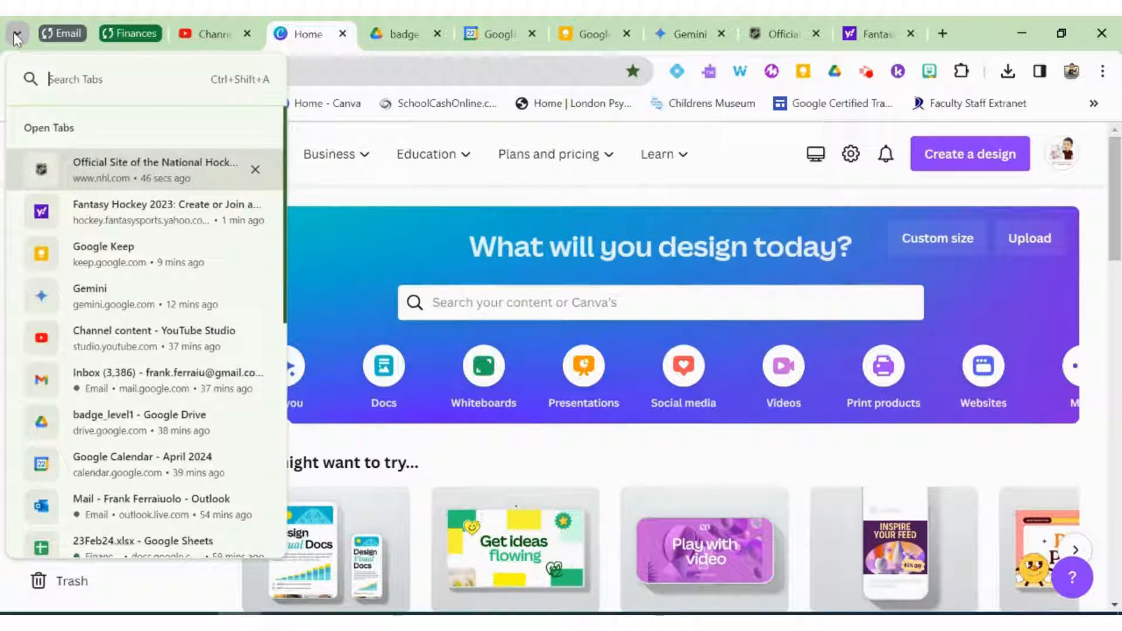
{"action": "mouse_move", "coordinate": [122, 261]}
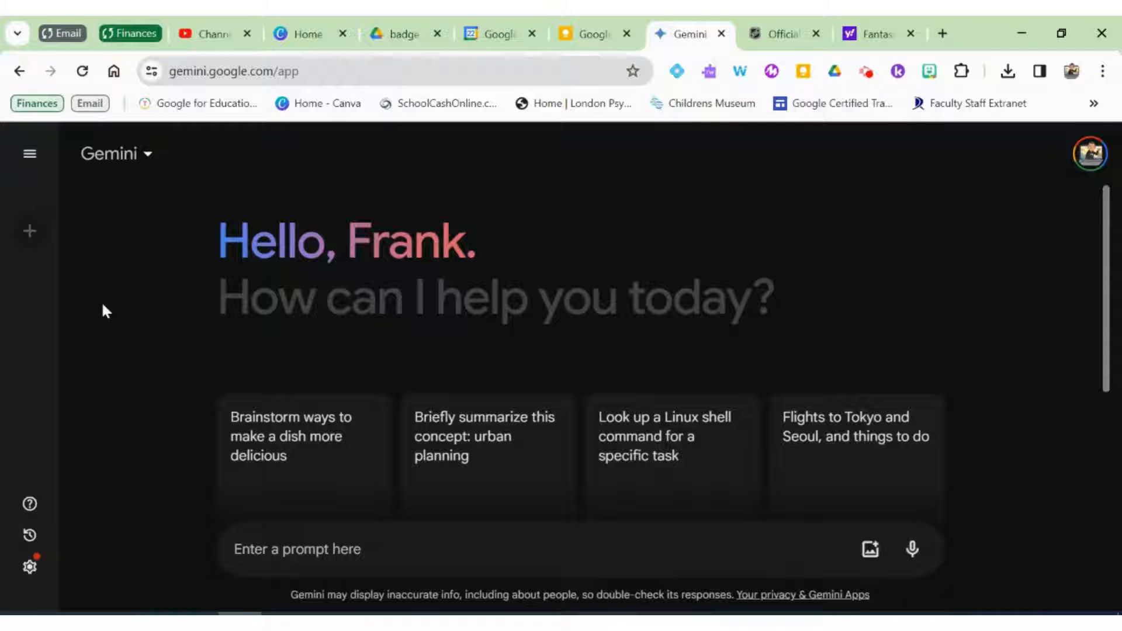
{"action": "left_click", "coordinate": [18, 34]}
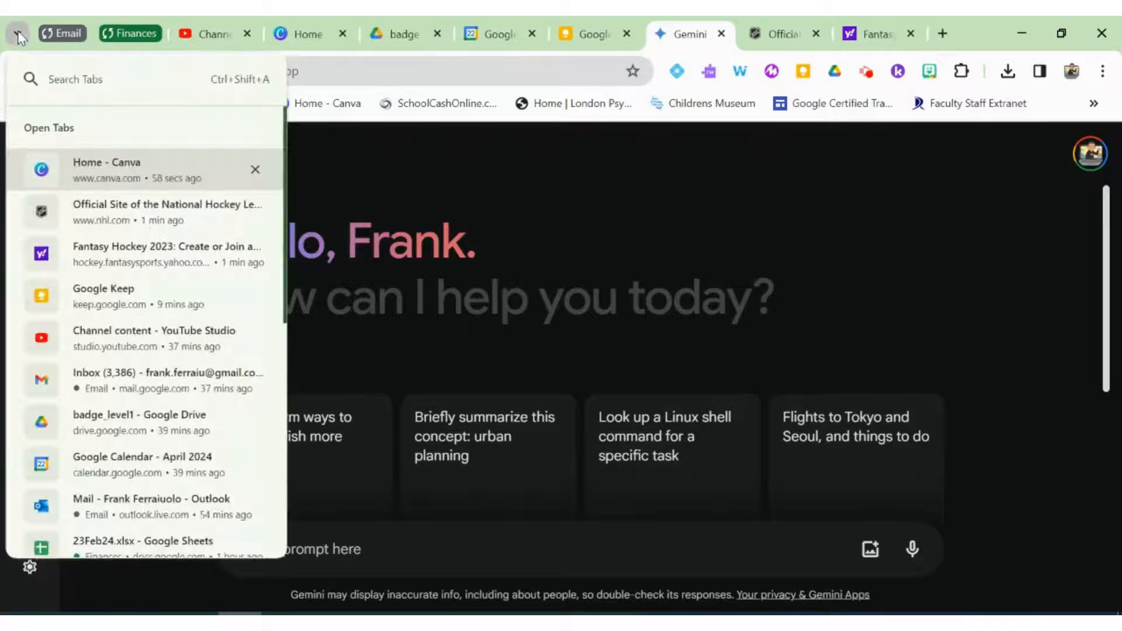
{"action": "mouse_move", "coordinate": [106, 224]}
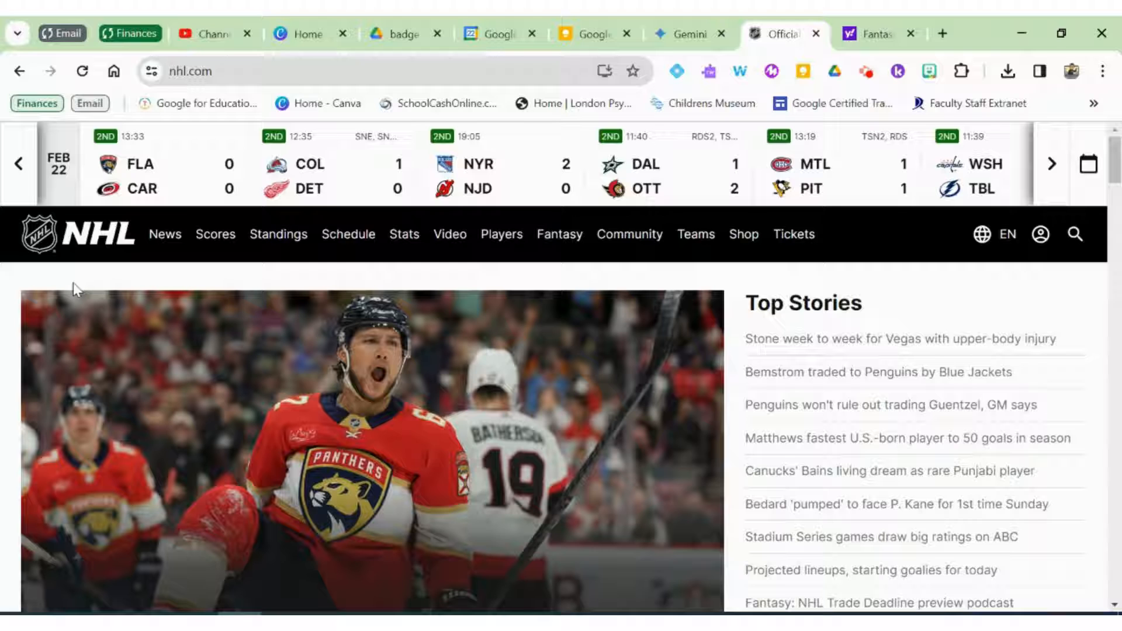
{"action": "left_click", "coordinate": [16, 34]}
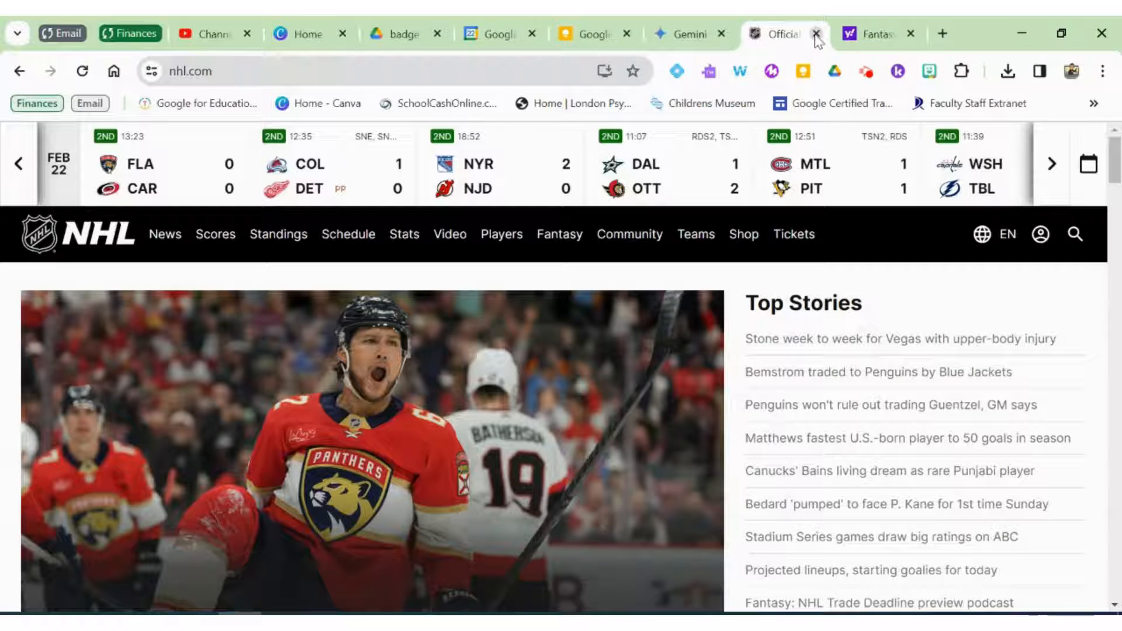
Close the NHL tab and reopen it from the Recently Closed list in tab search.
{"action": "left_click", "coordinate": [814, 34]}
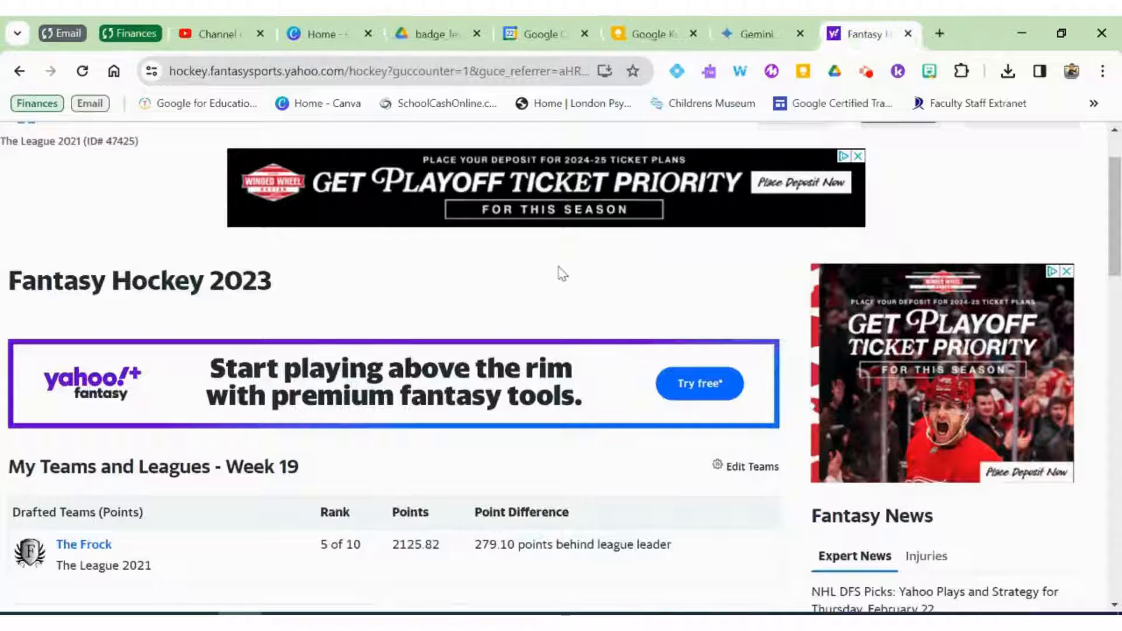
{"action": "mouse_move", "coordinate": [220, 257]}
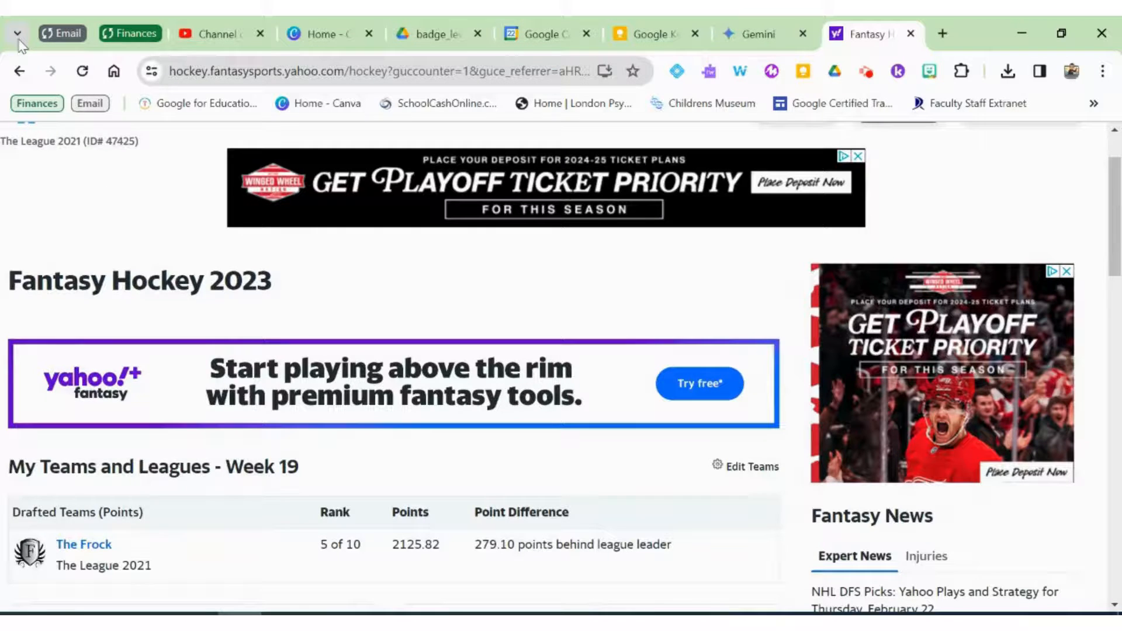
{"action": "left_click", "coordinate": [17, 34]}
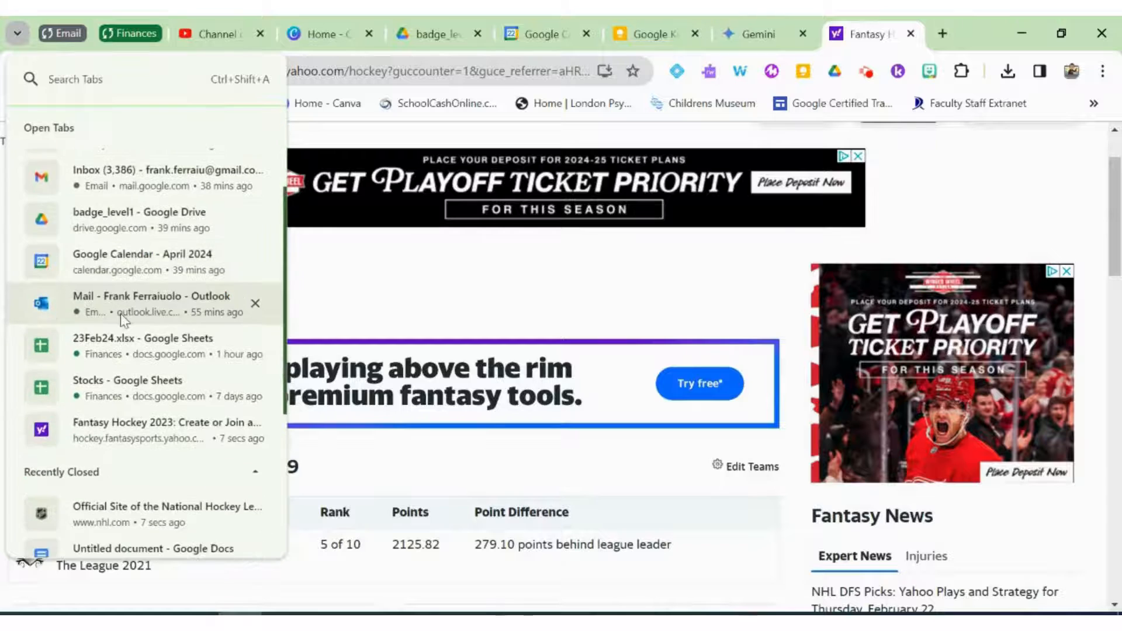
{"action": "scroll", "scroll_direction": "down", "scroll_amount": 3}
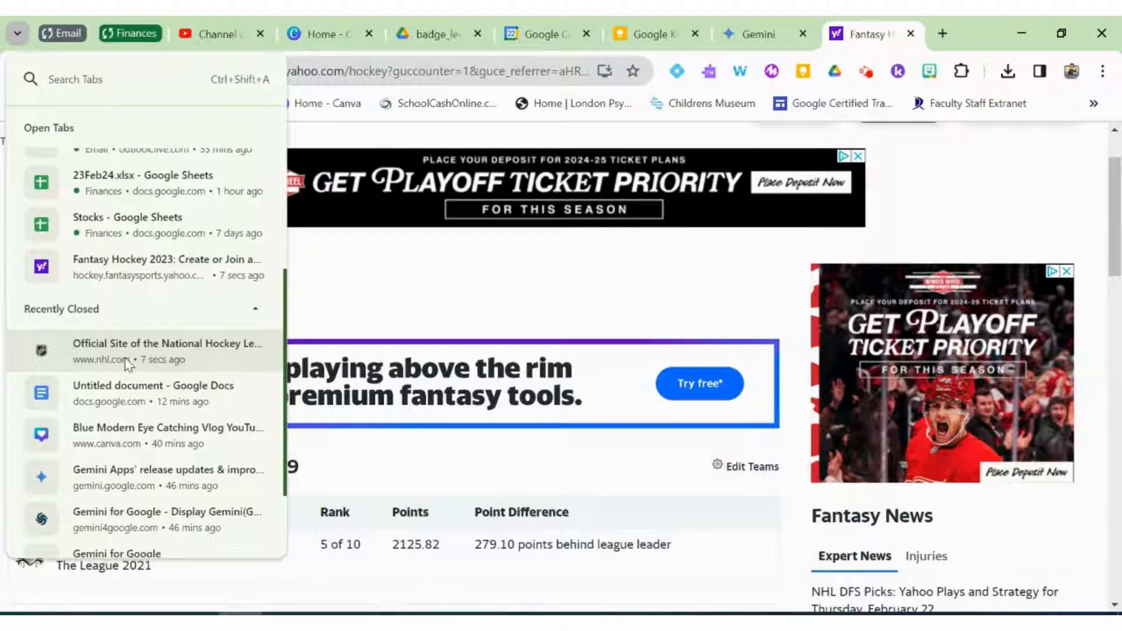
{"action": "left_click", "coordinate": [169, 351]}
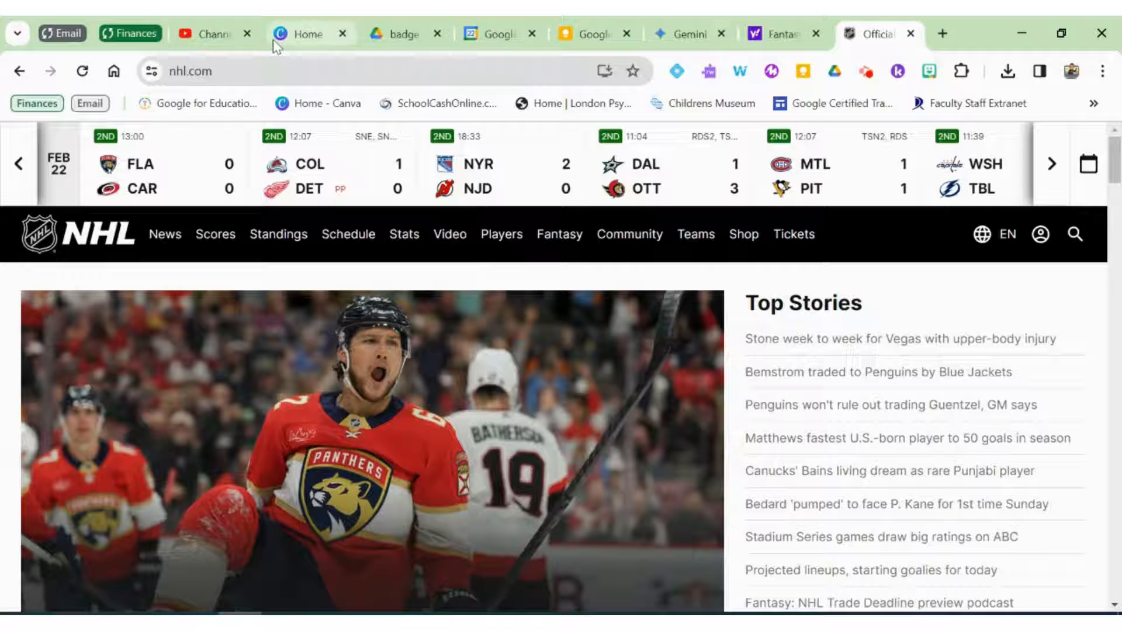
{"action": "mouse_move", "coordinate": [308, 34]}
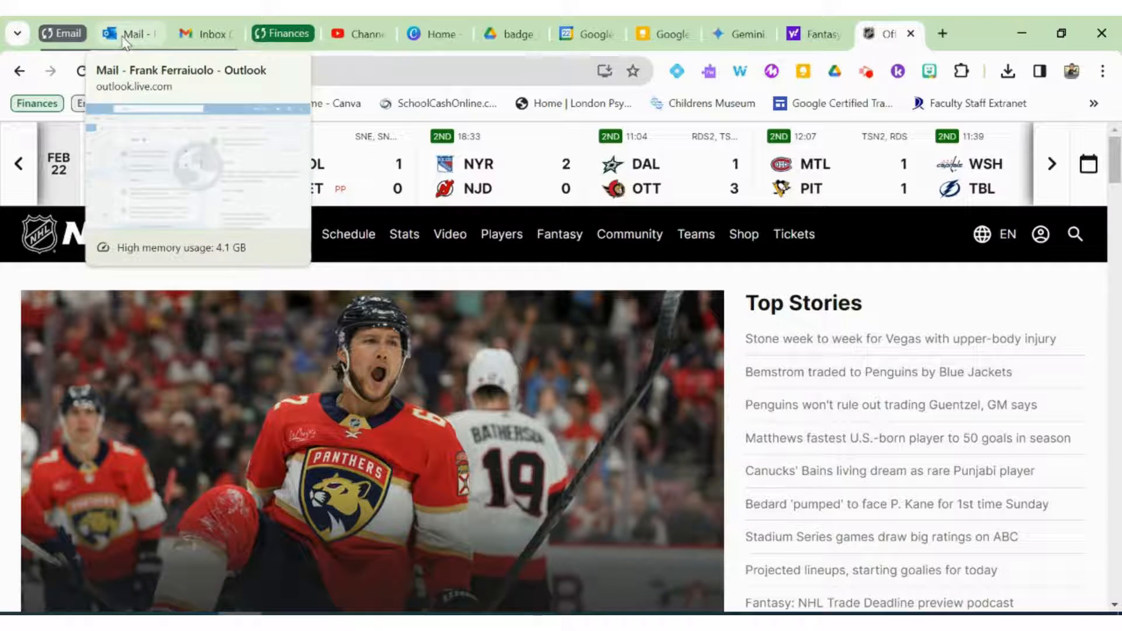
{"action": "mouse_move", "coordinate": [209, 34]}
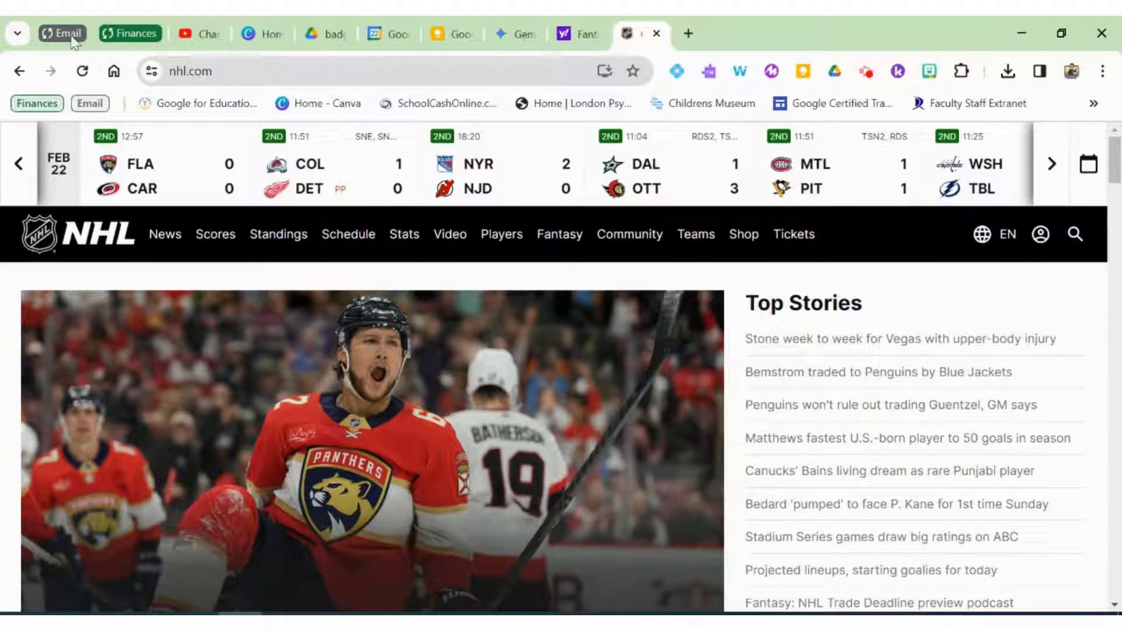
{"action": "mouse_move", "coordinate": [129, 33]}
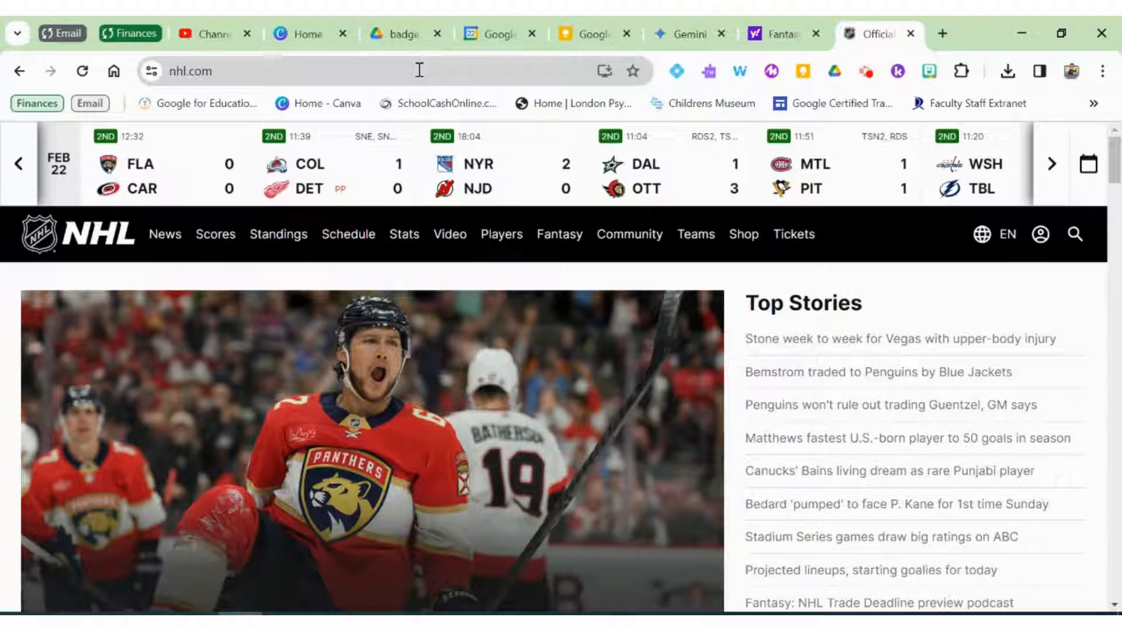
Switch to the Canva home tab after collapsing the Email group.
{"action": "left_click", "coordinate": [309, 34]}
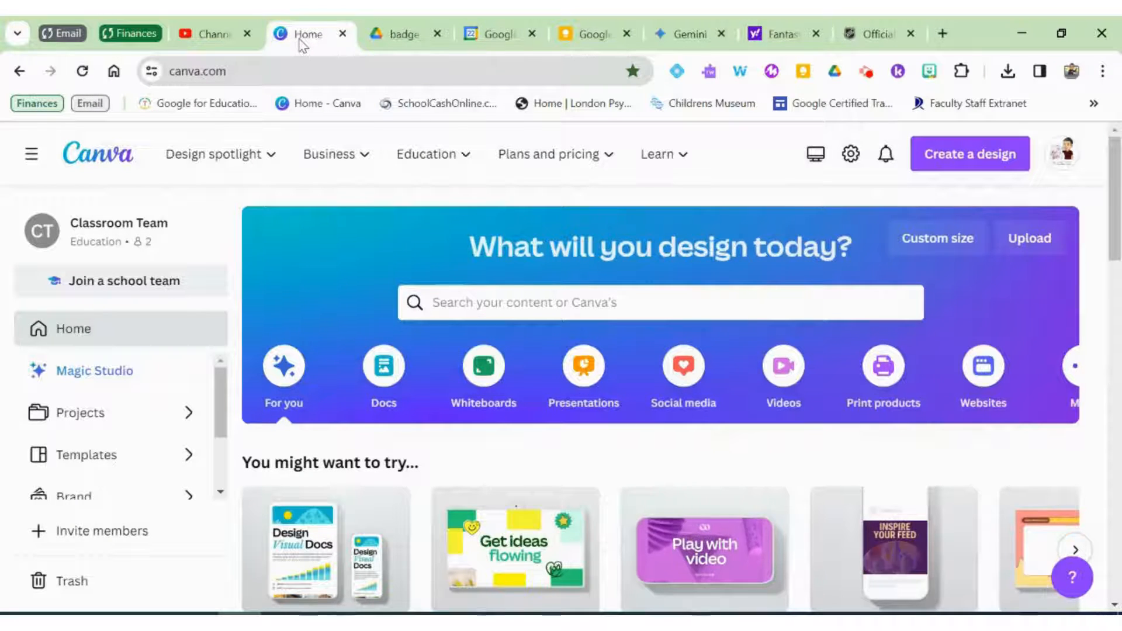
Add the Canva tab to a new tab group and name it Work.
{"action": "right_click", "coordinate": [306, 33]}
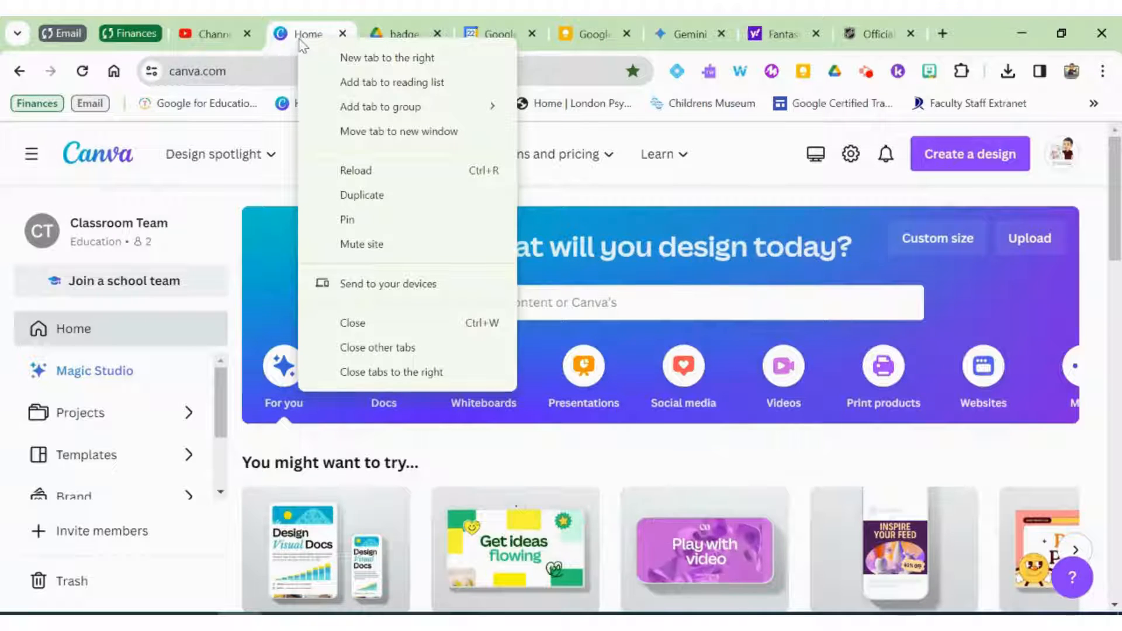
{"action": "mouse_move", "coordinate": [411, 106]}
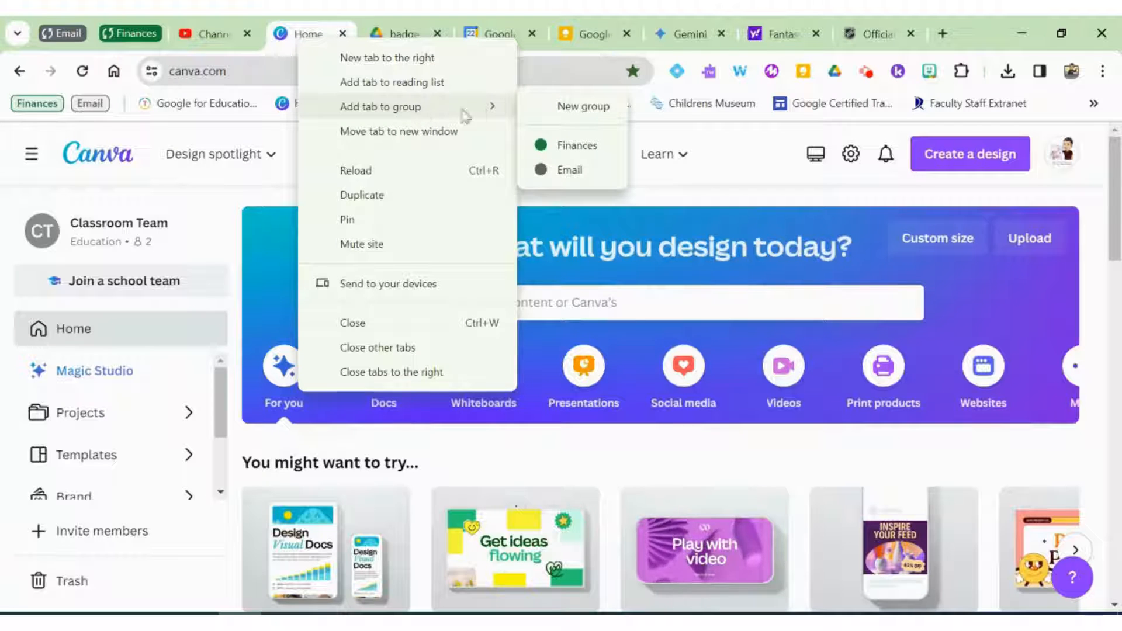
{"action": "mouse_move", "coordinate": [577, 145]}
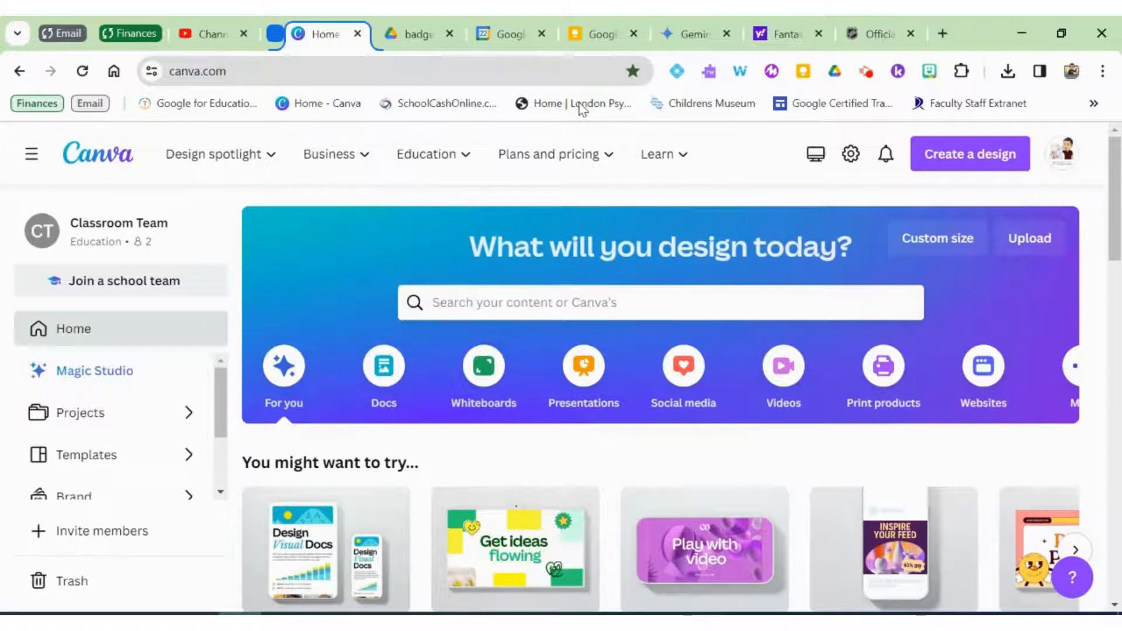
{"action": "right_click", "coordinate": [274, 34]}
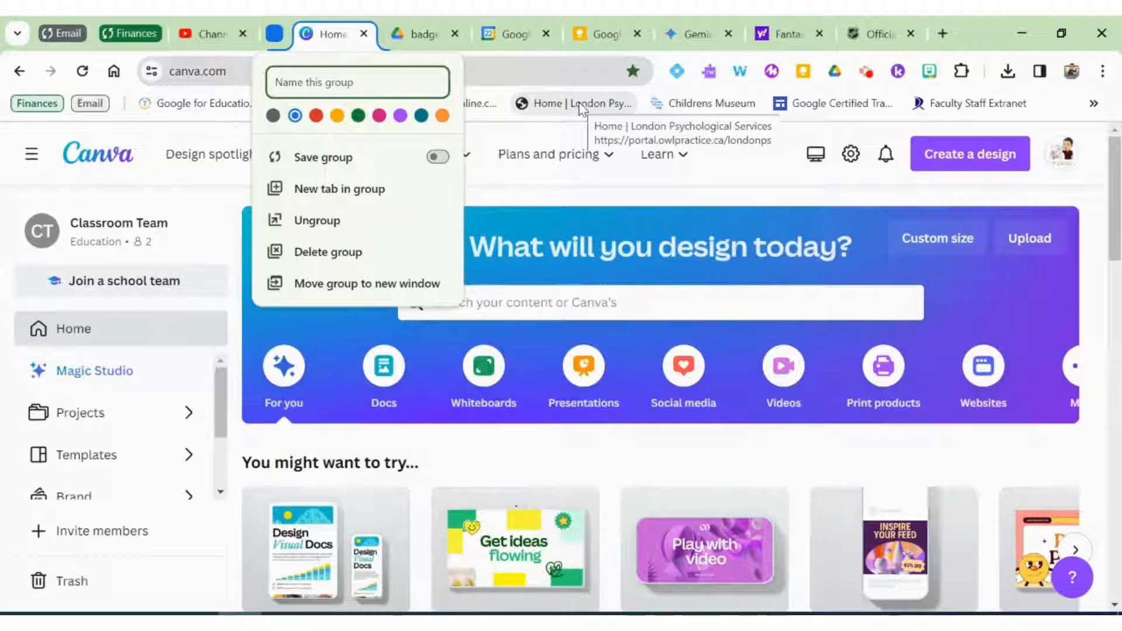
{"action": "type", "text": "Work"}
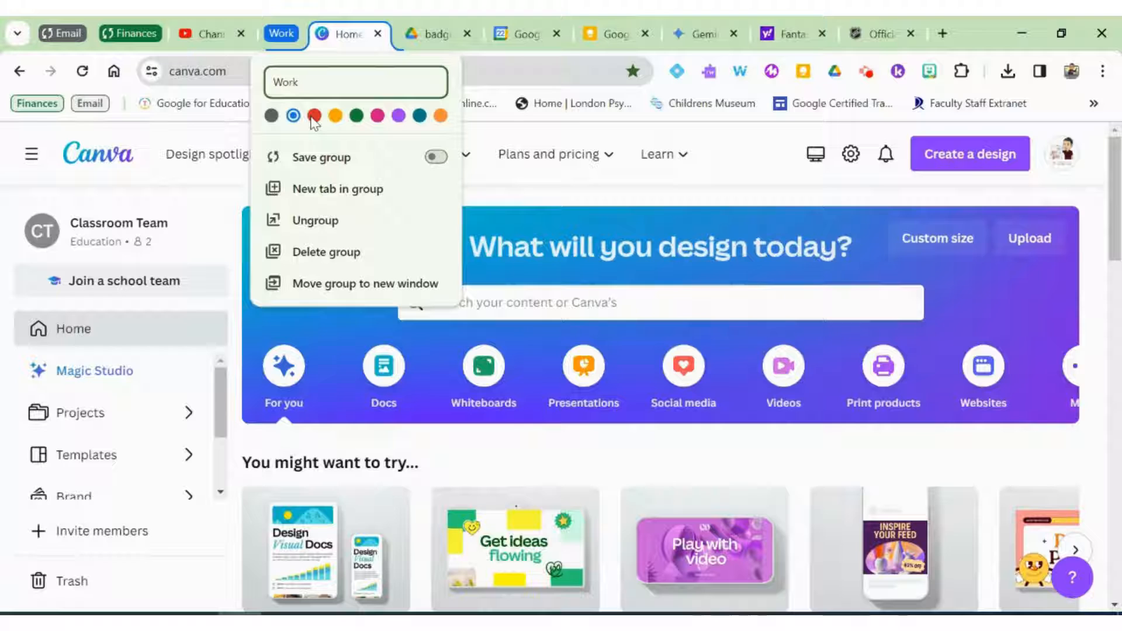
Try red and pink for the Work group, settle on blue and dismiss the settings.
{"action": "left_click", "coordinate": [315, 116]}
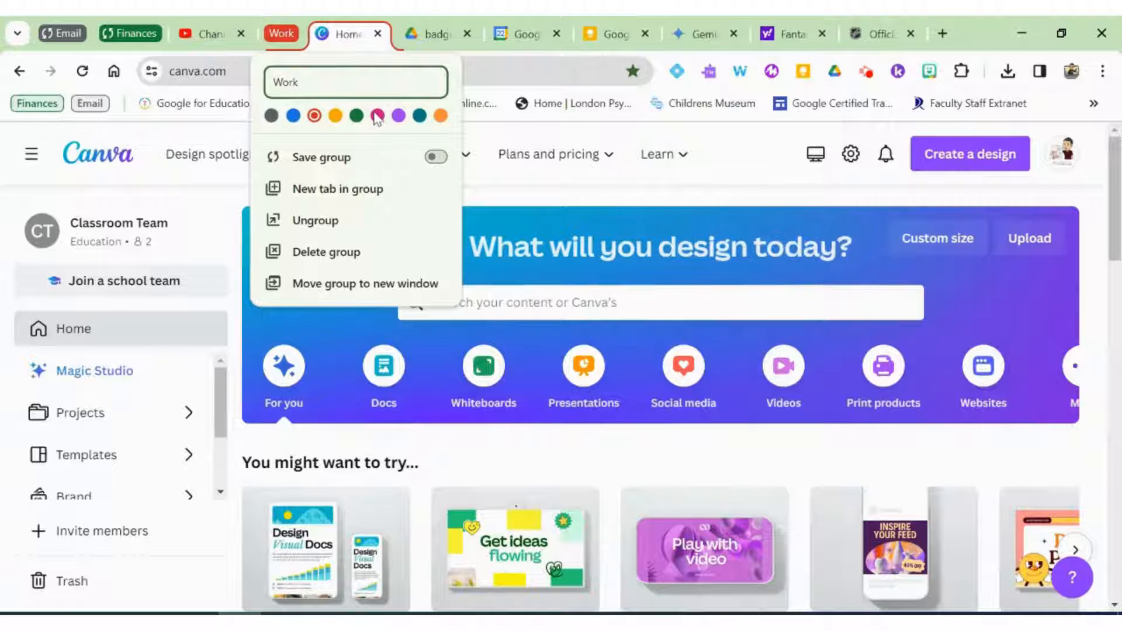
{"action": "left_click", "coordinate": [292, 116]}
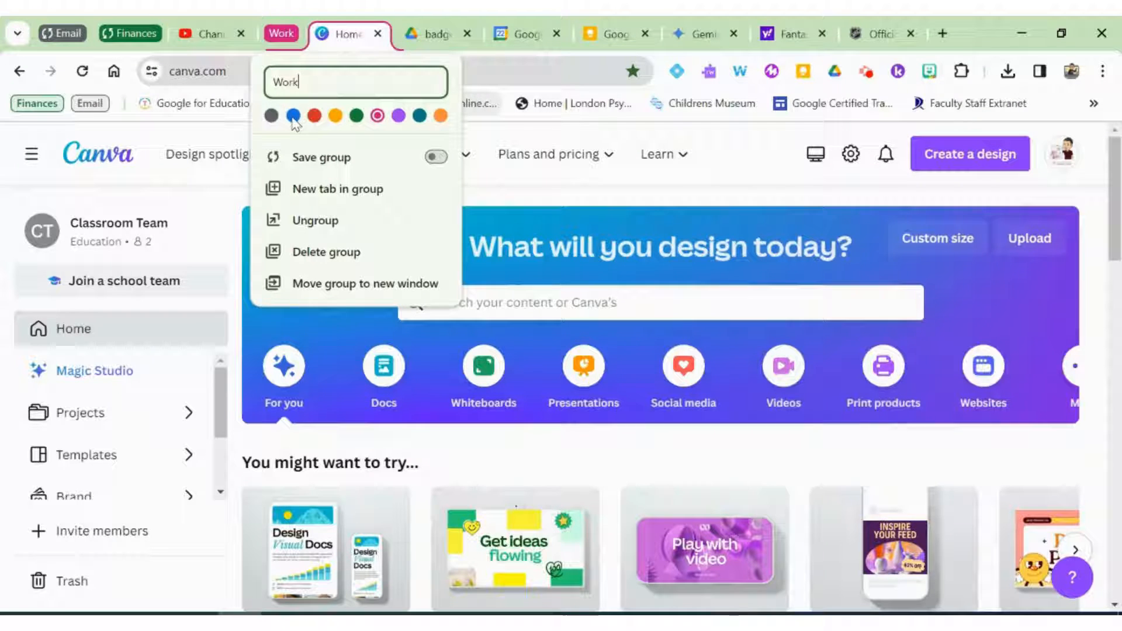
{"action": "left_click", "coordinate": [292, 115]}
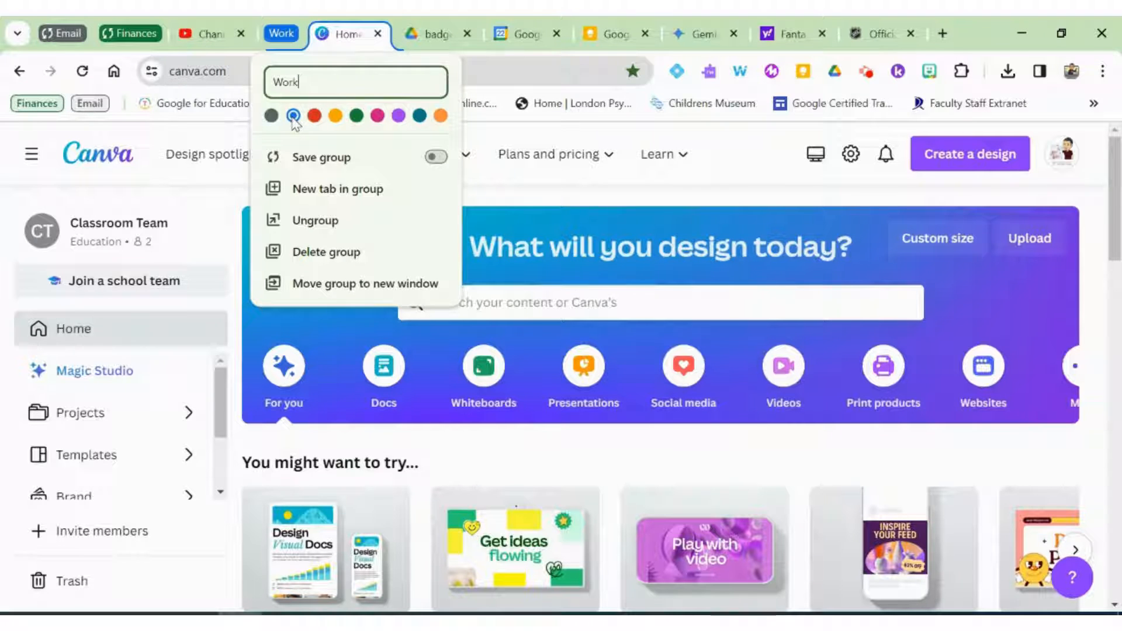
{"action": "left_click", "coordinate": [549, 153]}
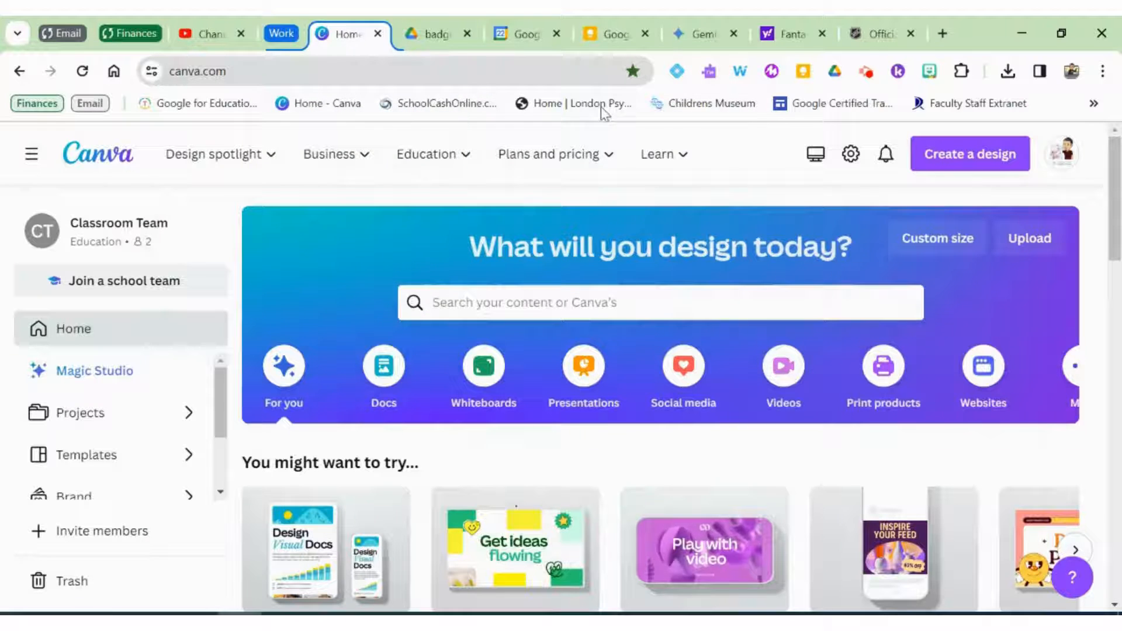
{"action": "mouse_move", "coordinate": [693, 34]}
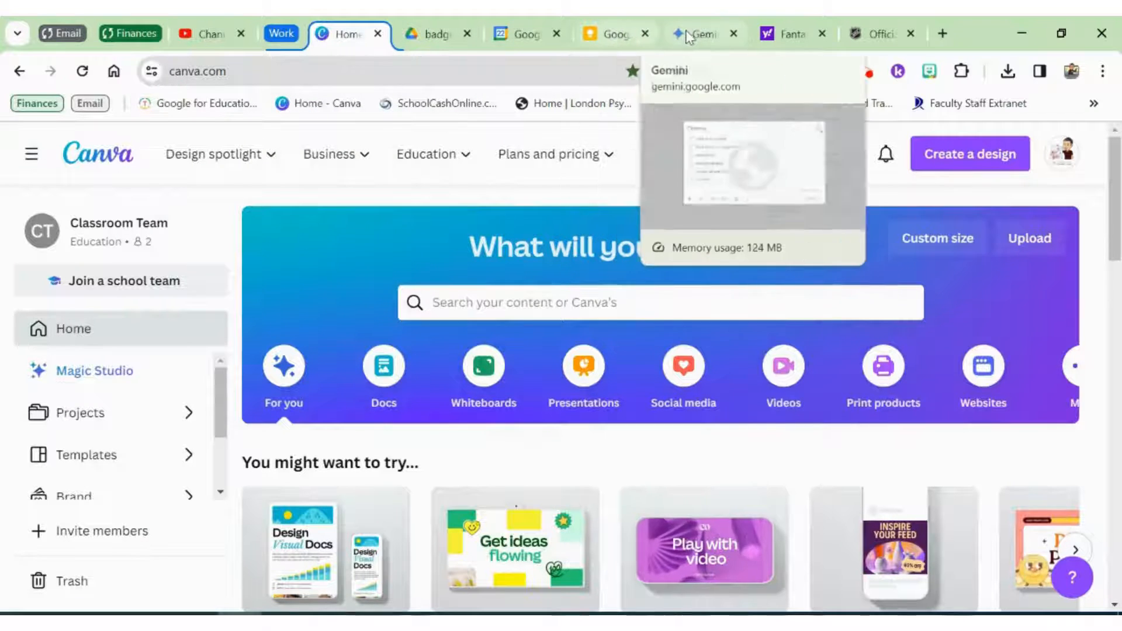
{"action": "mouse_move", "coordinate": [436, 34]}
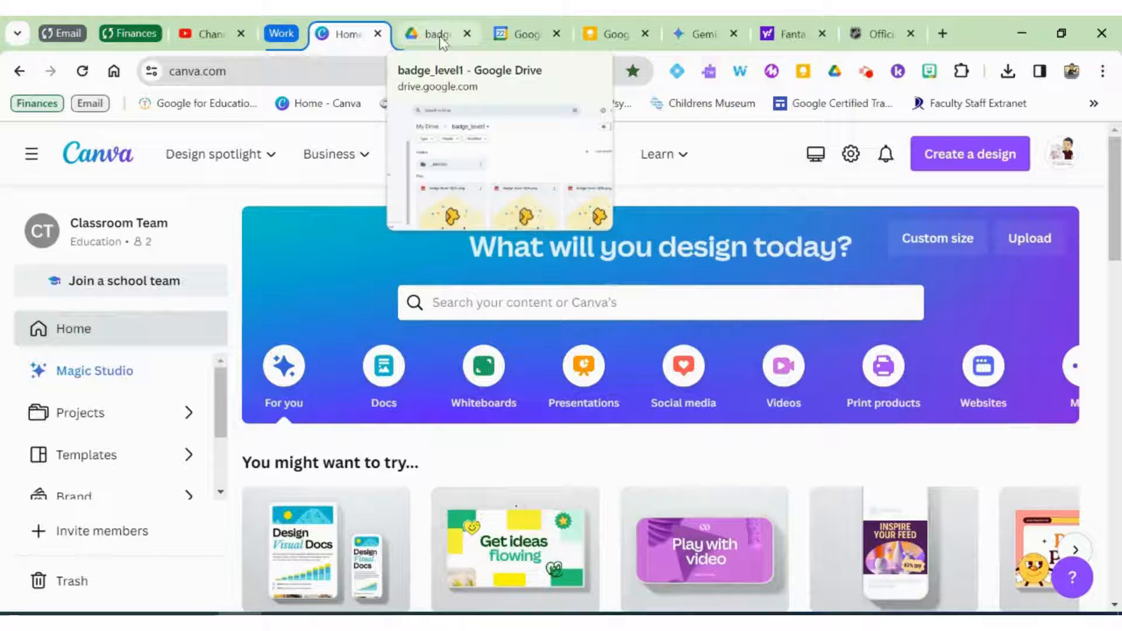
Close the extra Google tabs and bring the Fantasy Hockey page to the front.
{"action": "right_click", "coordinate": [432, 34]}
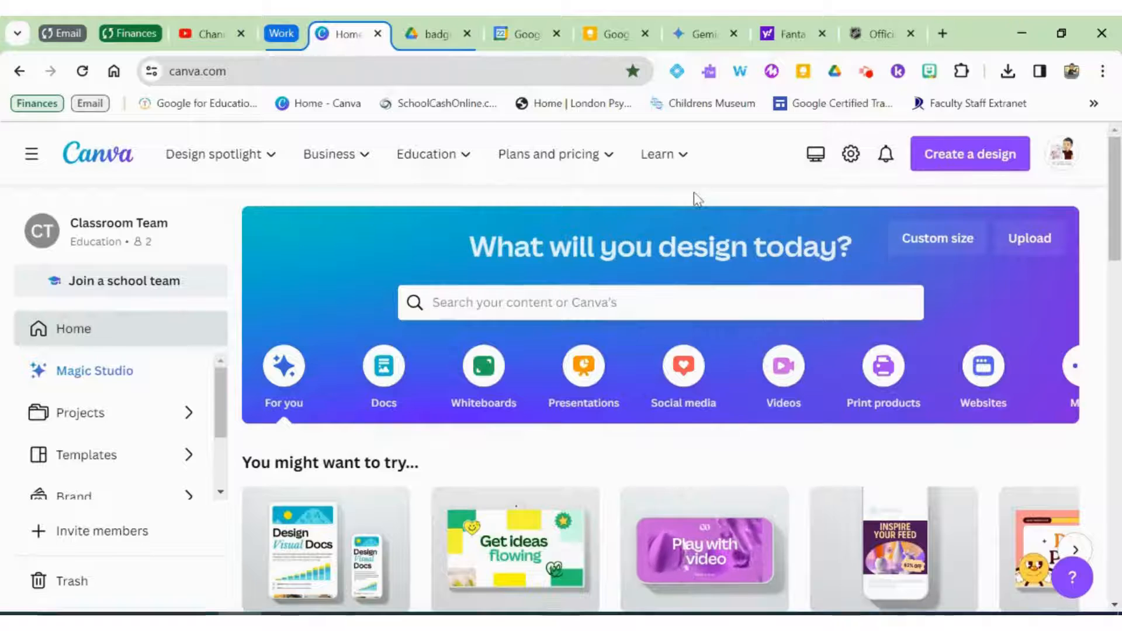
{"action": "left_click", "coordinate": [523, 34]}
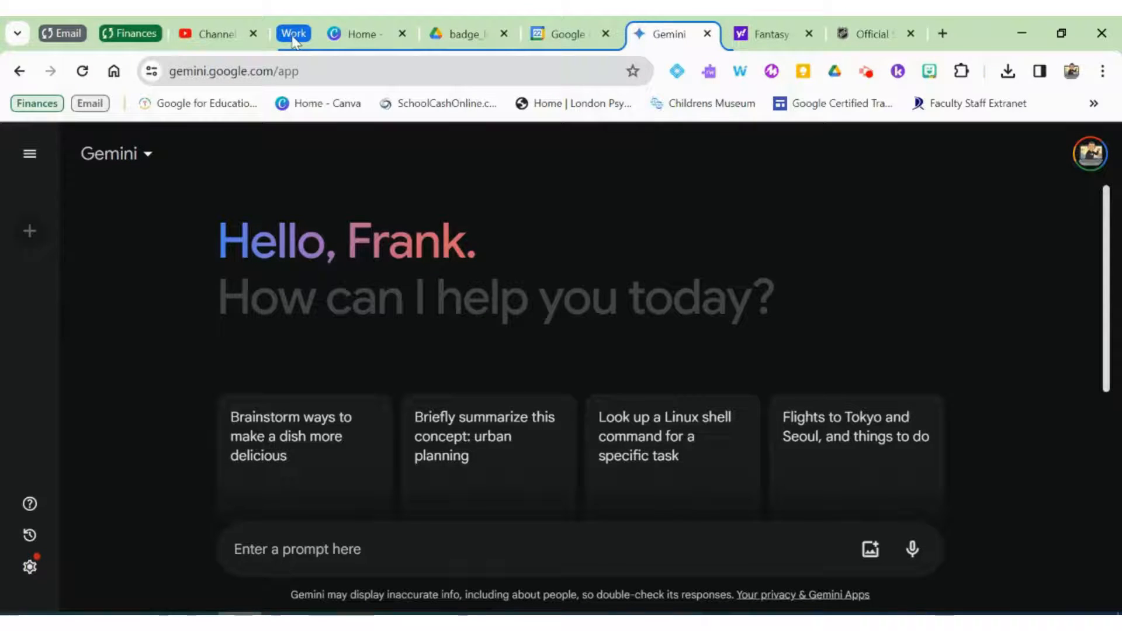
{"action": "mouse_move", "coordinate": [292, 34]}
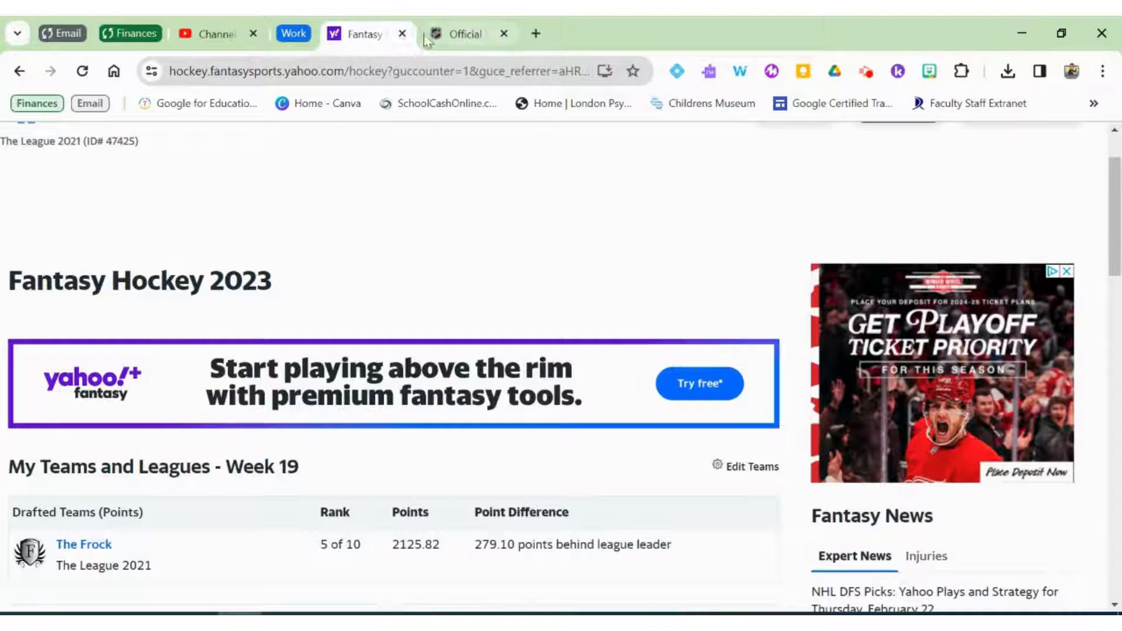
{"action": "mouse_move", "coordinate": [464, 34]}
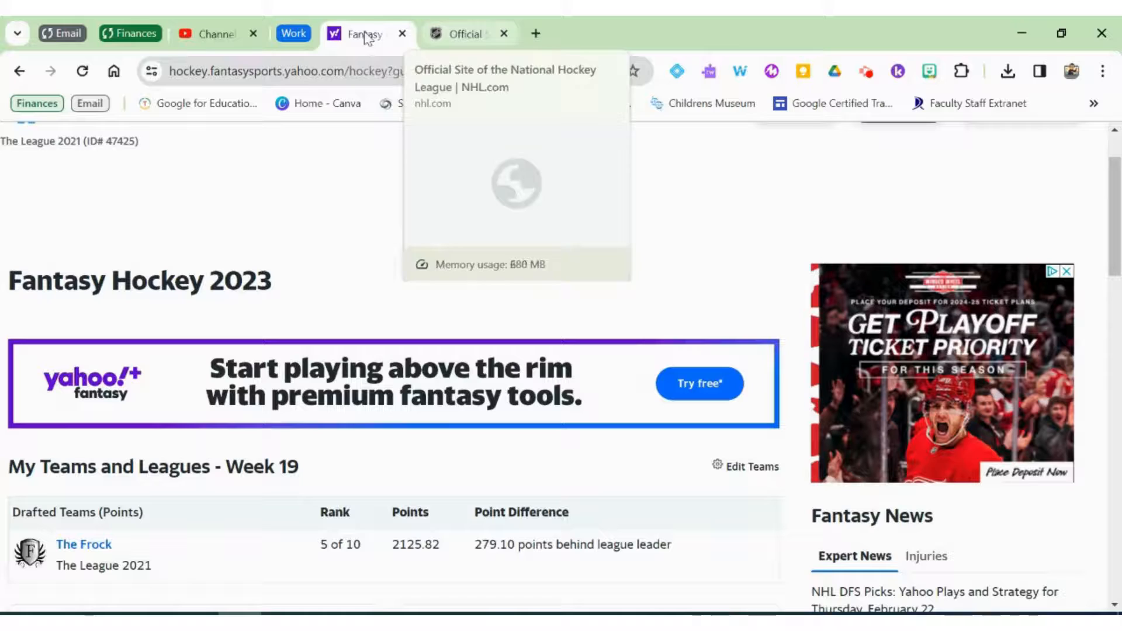
{"action": "mouse_move", "coordinate": [370, 34]}
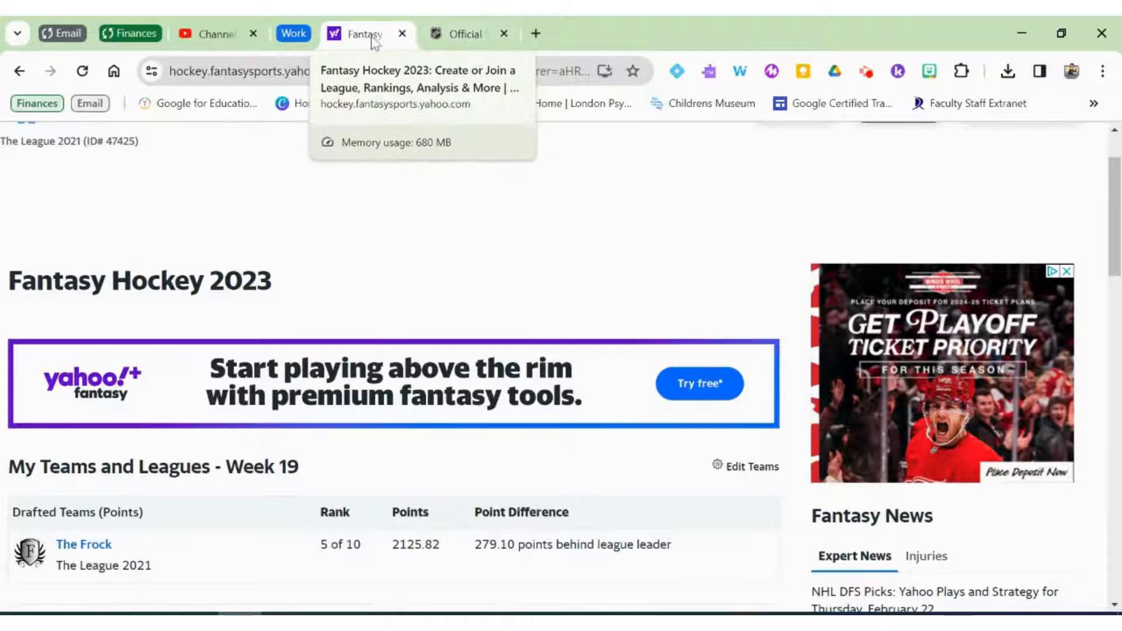
Put the Fantasy Hockey tab into a new group named Hockey.
{"action": "right_click", "coordinate": [361, 34]}
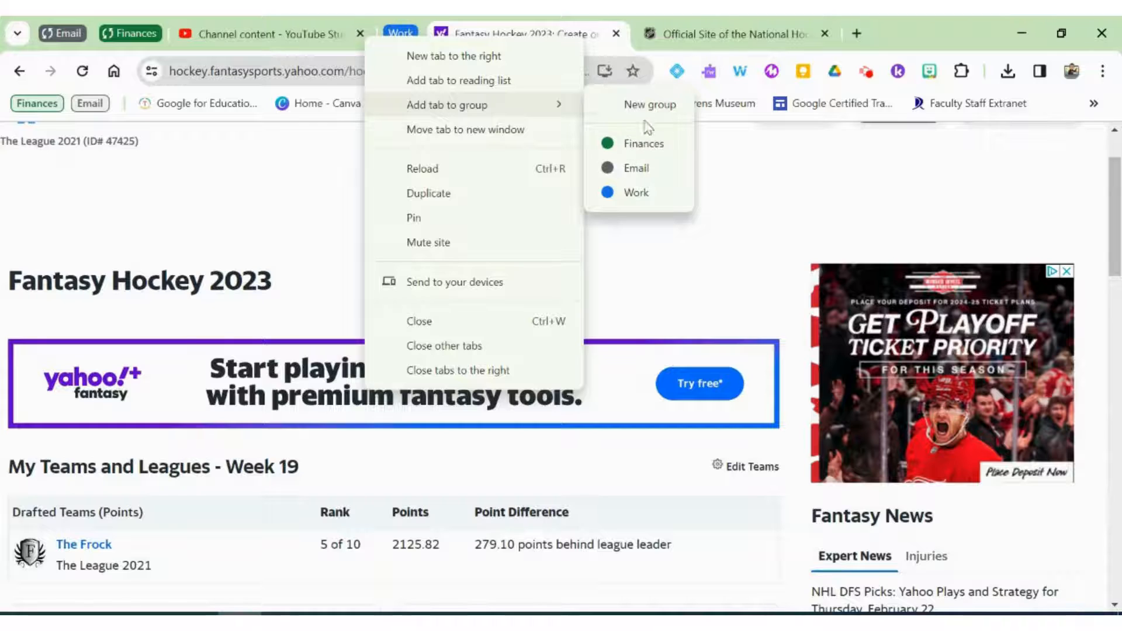
{"action": "left_click", "coordinate": [647, 104]}
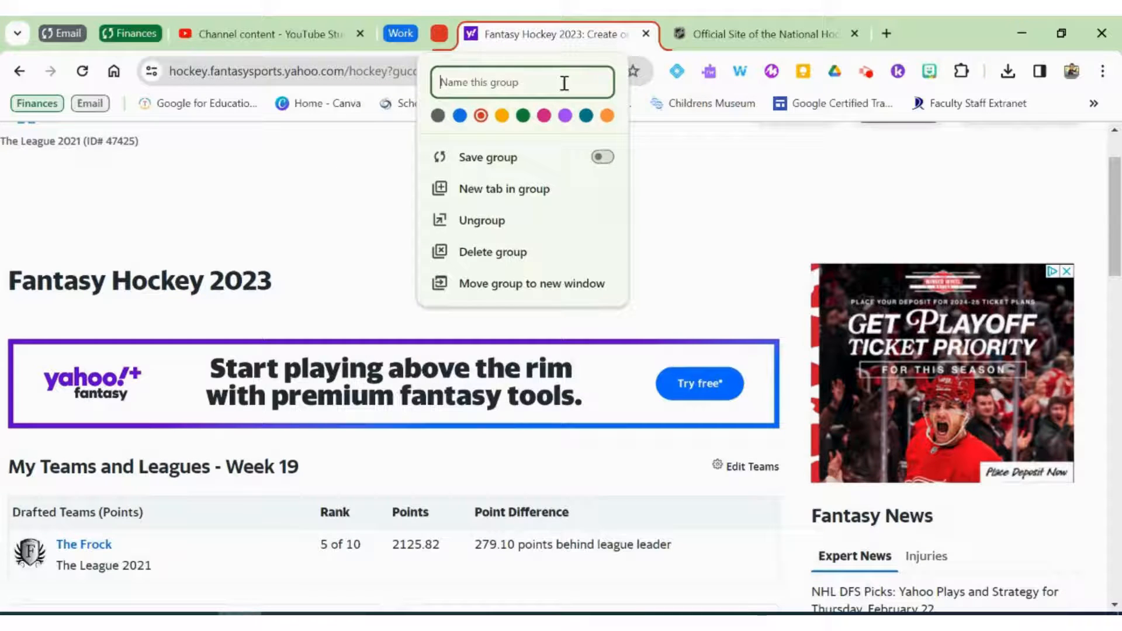
{"action": "type", "text": "Ho"}
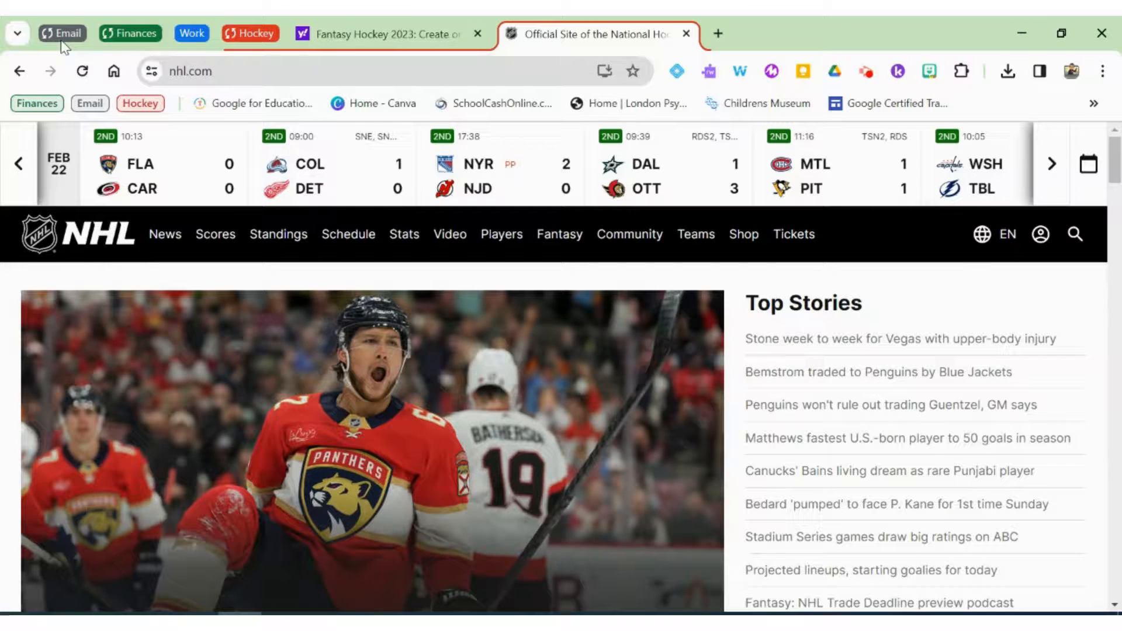
{"action": "mouse_move", "coordinate": [250, 34]}
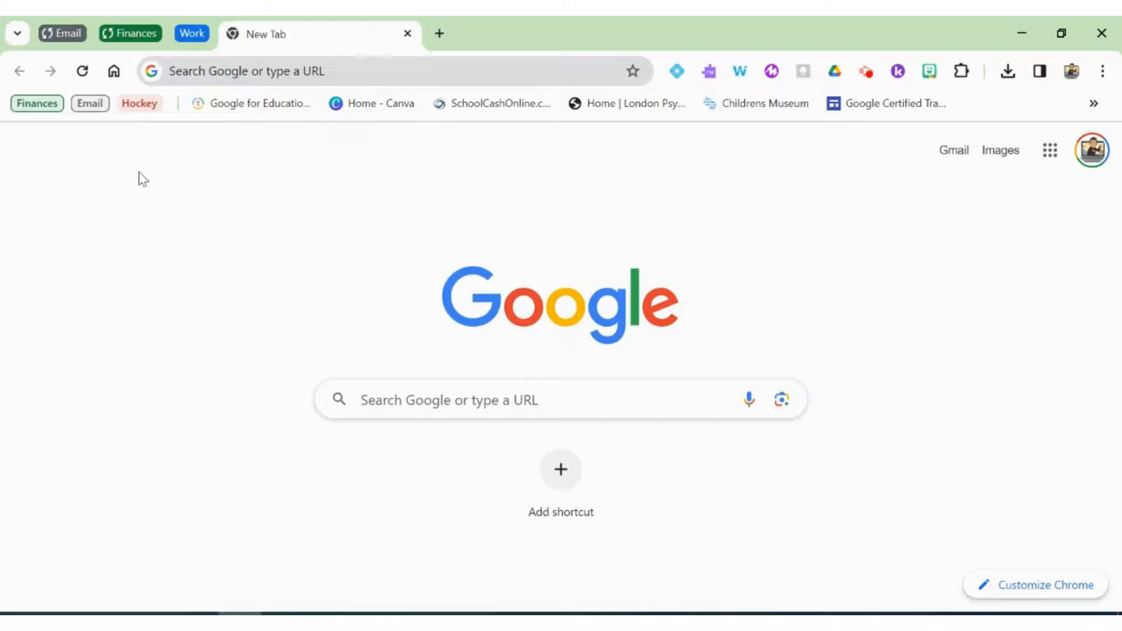
{"action": "mouse_move", "coordinate": [139, 103]}
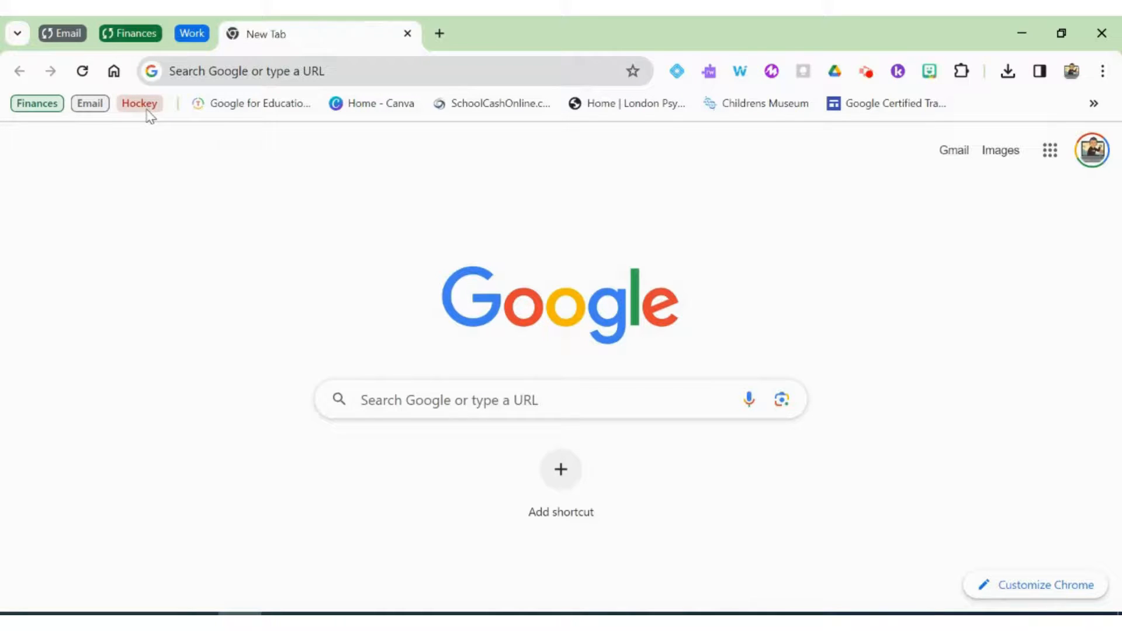
Reopen the saved Hockey group's tabs from the bookmarks bar.
{"action": "left_click", "coordinate": [139, 103]}
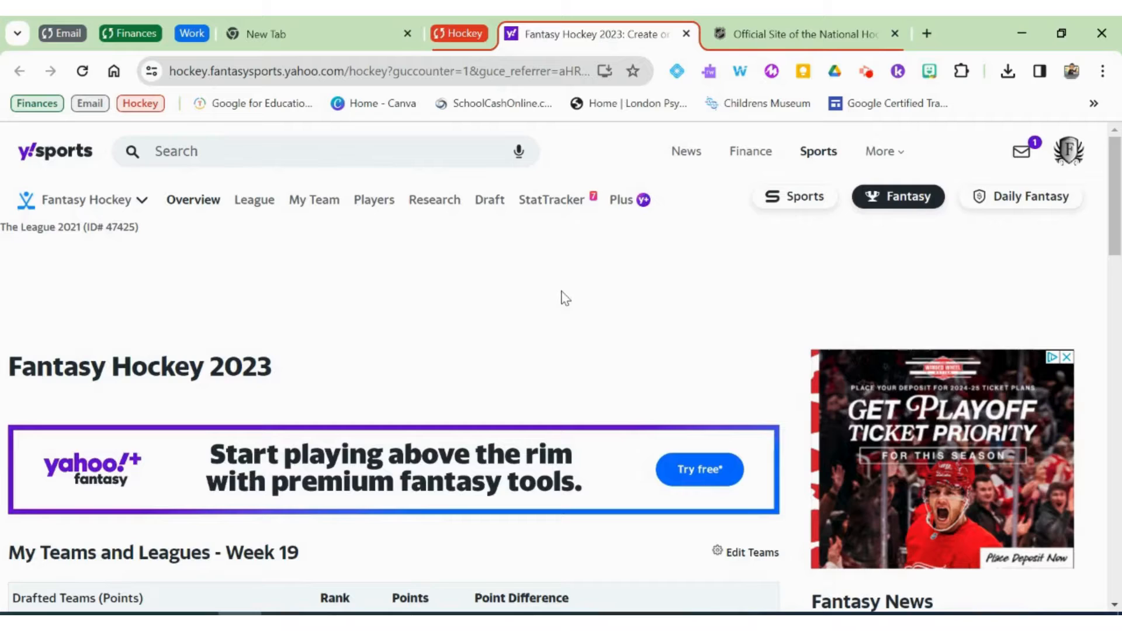
{"action": "mouse_move", "coordinate": [464, 34]}
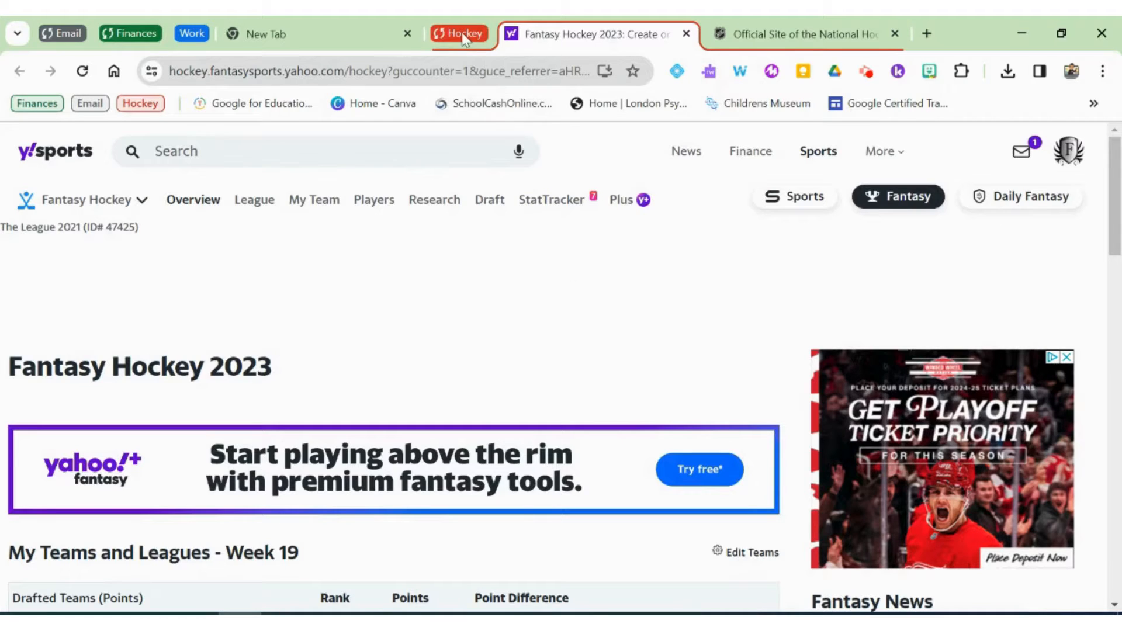